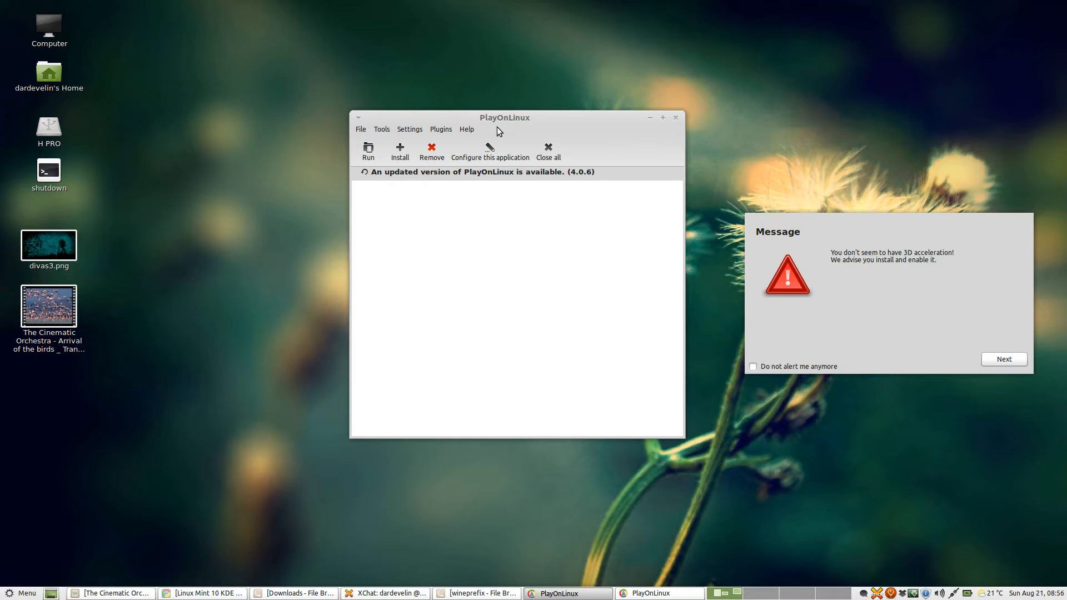
{"action": "mouse_move", "coordinate": [946, 374]}
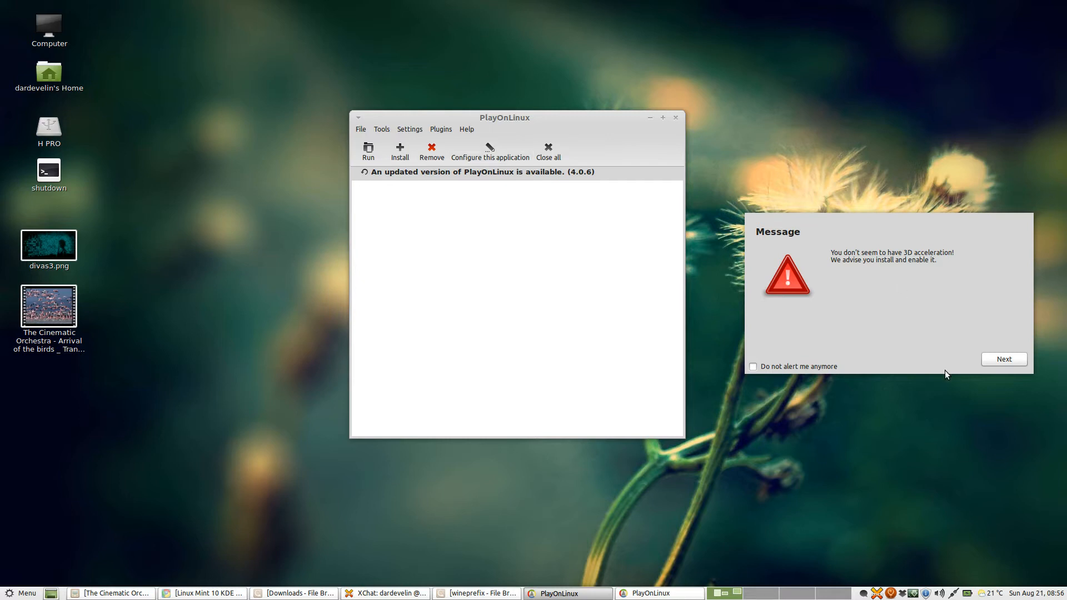
Step: Dismiss the 'no 3D acceleration' warning with Next
{"action": "left_click", "coordinate": [1002, 360]}
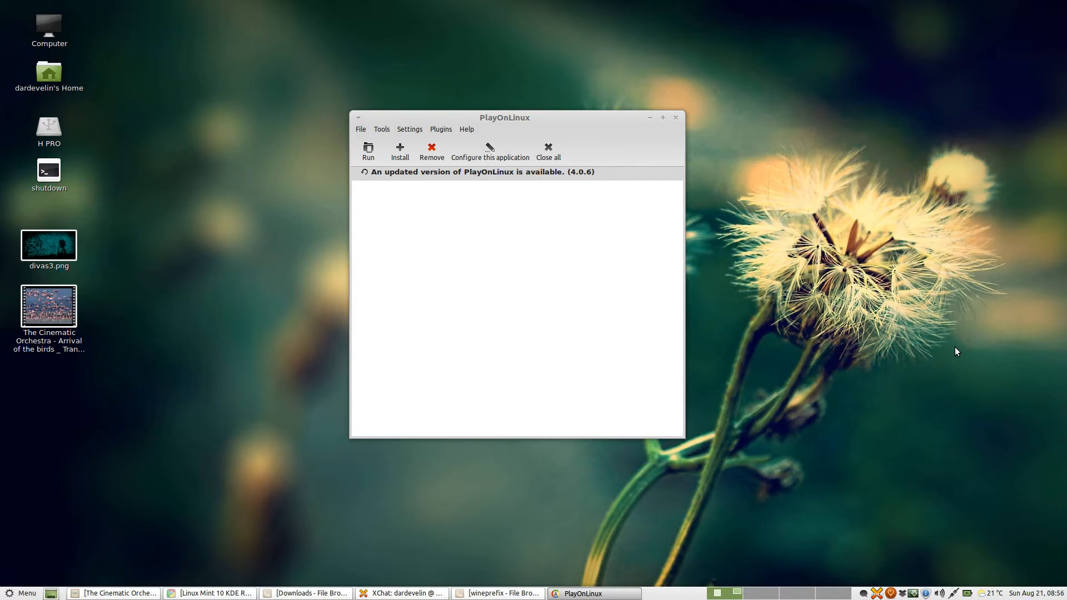
Step: Run the 3D test from Settings > Environment > System, reporting about 1343 FPS
{"action": "left_click", "coordinate": [440, 130]}
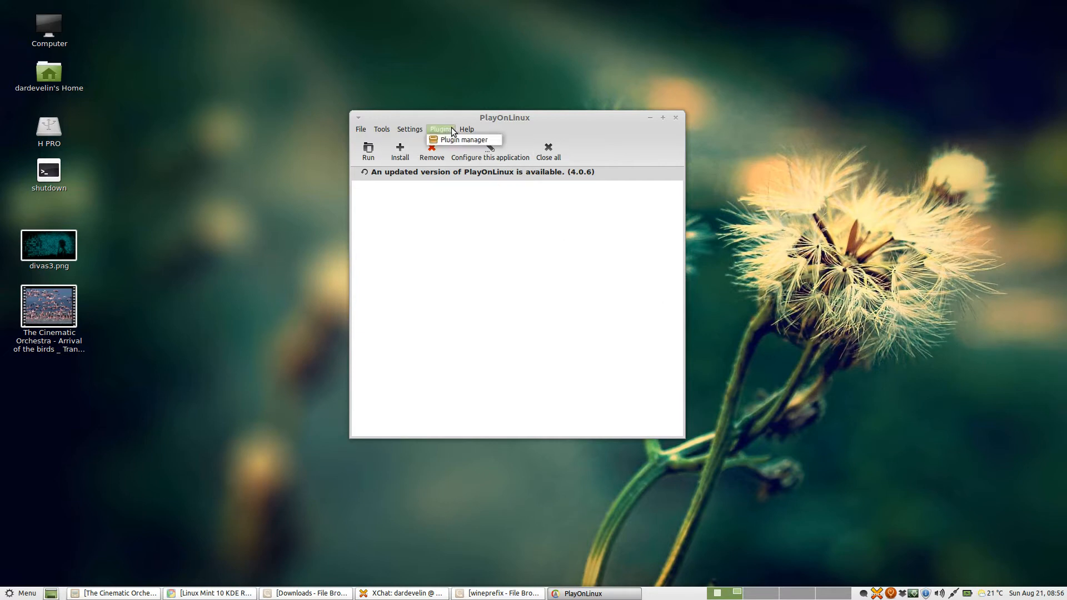
{"action": "left_click", "coordinate": [409, 130]}
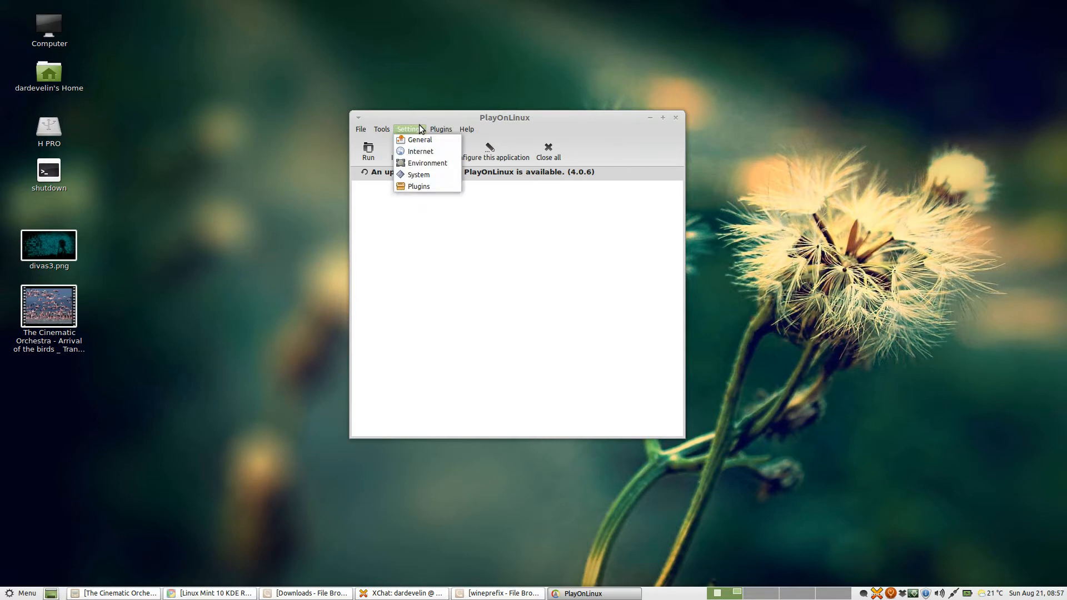
{"action": "mouse_move", "coordinate": [427, 163]}
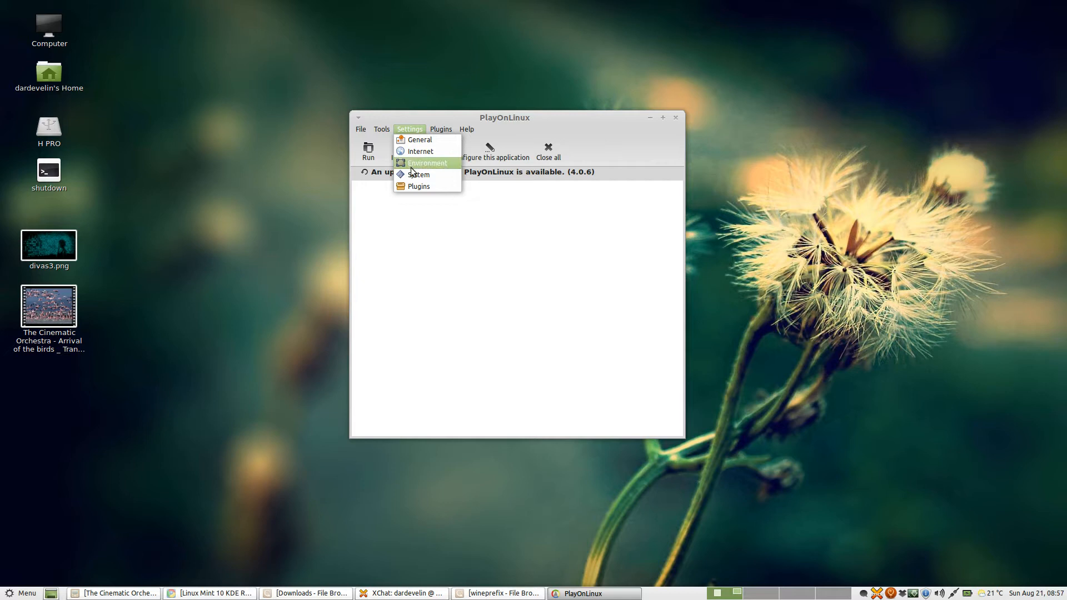
{"action": "left_click", "coordinate": [427, 163]}
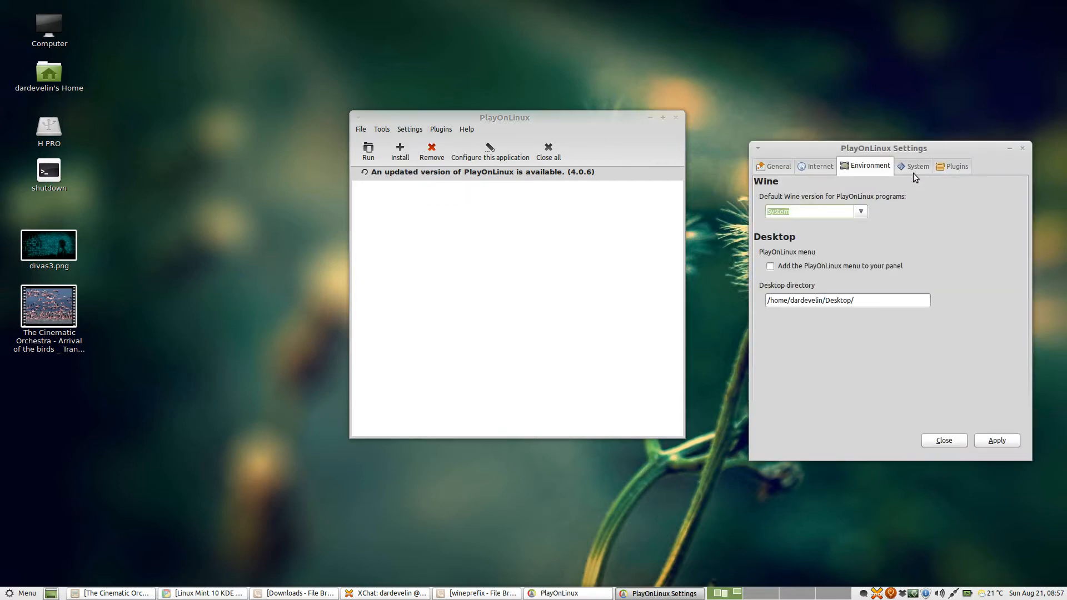
{"action": "left_click", "coordinate": [917, 167]}
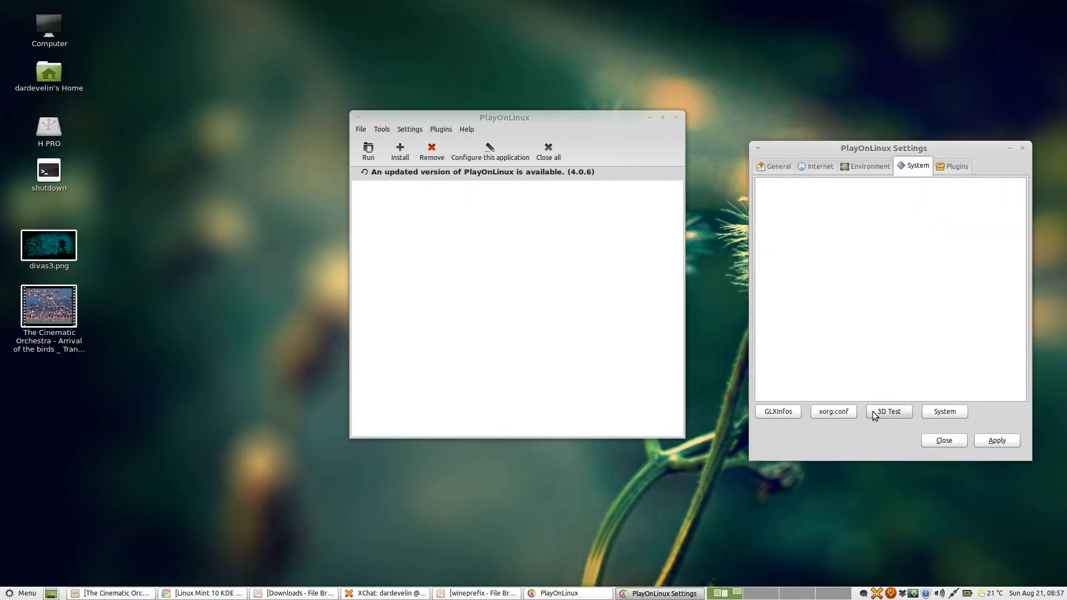
{"action": "left_click", "coordinate": [888, 411]}
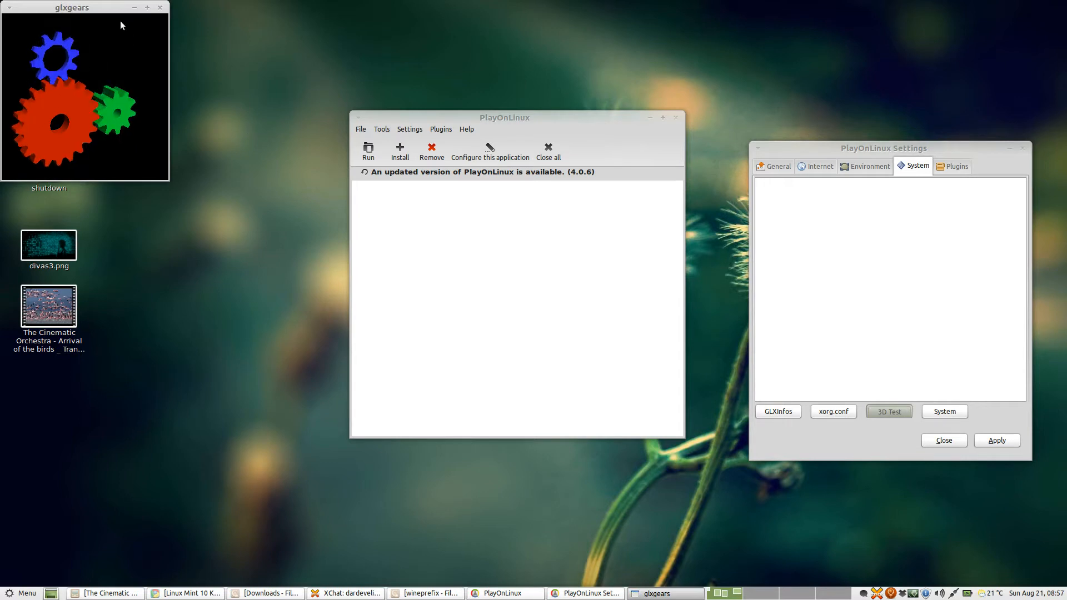
{"action": "left_click_drag", "start_coordinate": [72, 7], "coordinate": [241, 113]}
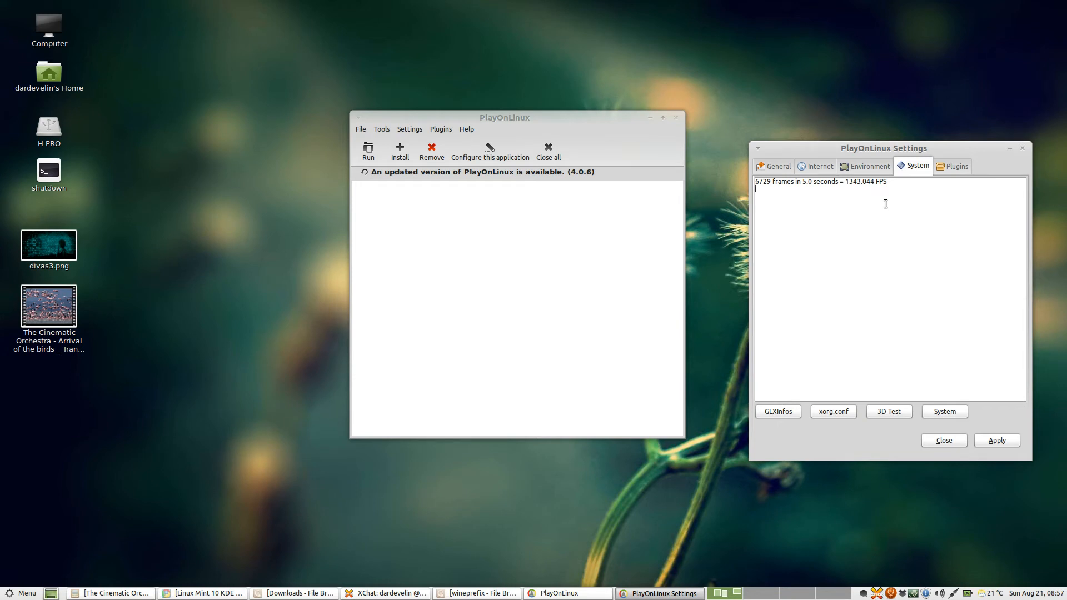
{"action": "mouse_move", "coordinate": [951, 228]}
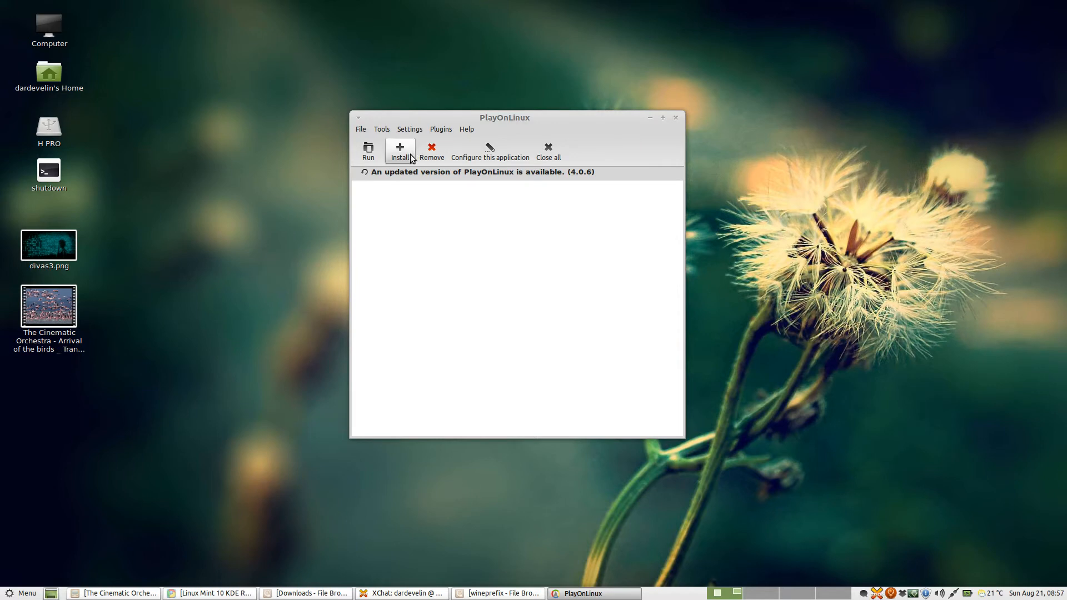
{"action": "mouse_move", "coordinate": [384, 132]}
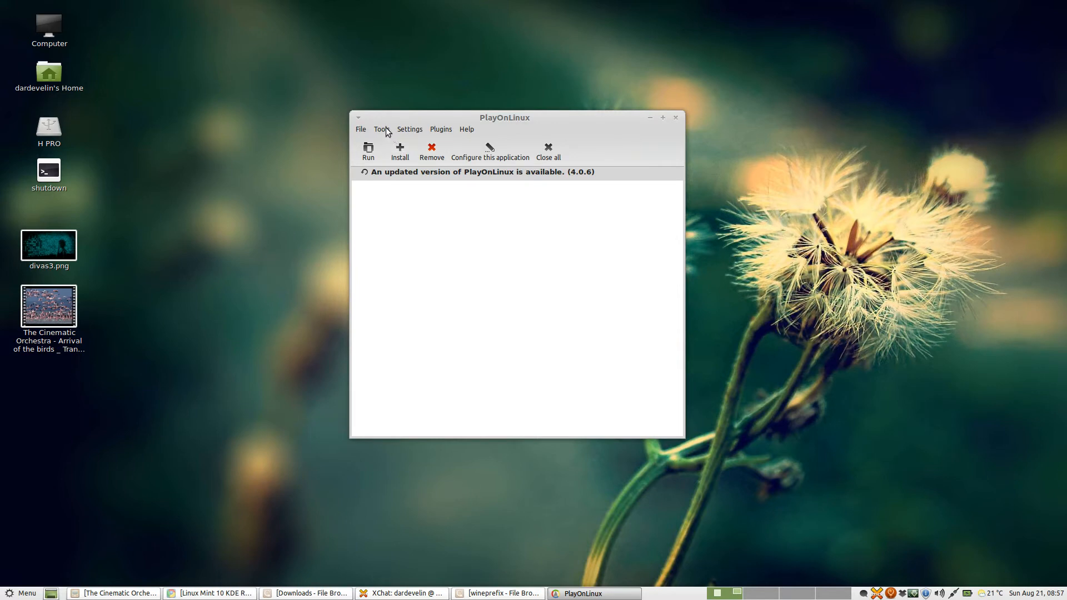
Step: Open Manage Wine Versions and review installed versions 1.3.25, 1.3.24 and 1.3.14
{"action": "left_click", "coordinate": [381, 129]}
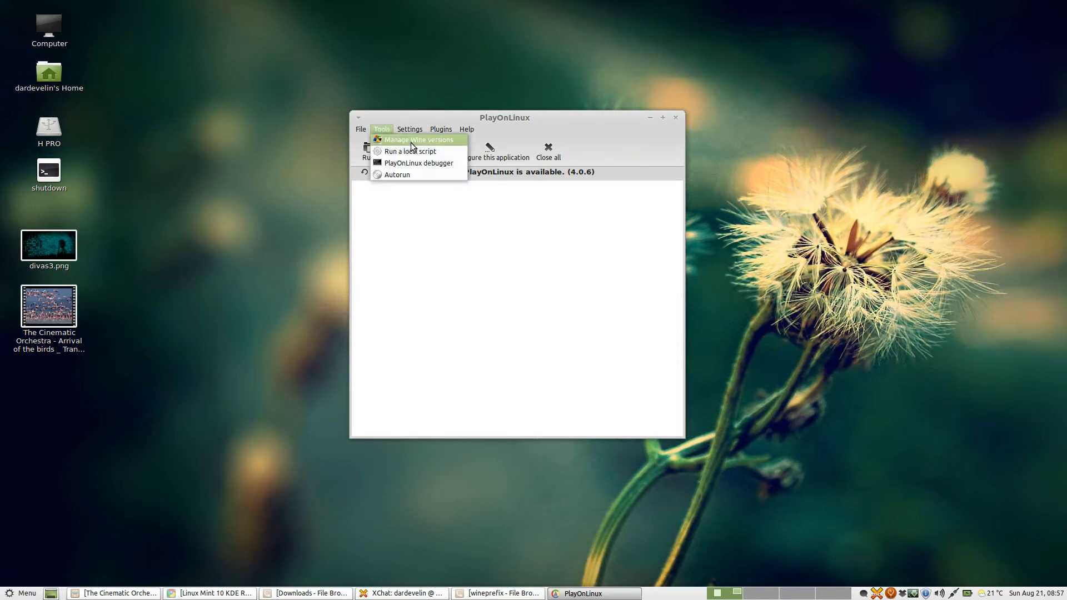
{"action": "left_click", "coordinate": [418, 140]}
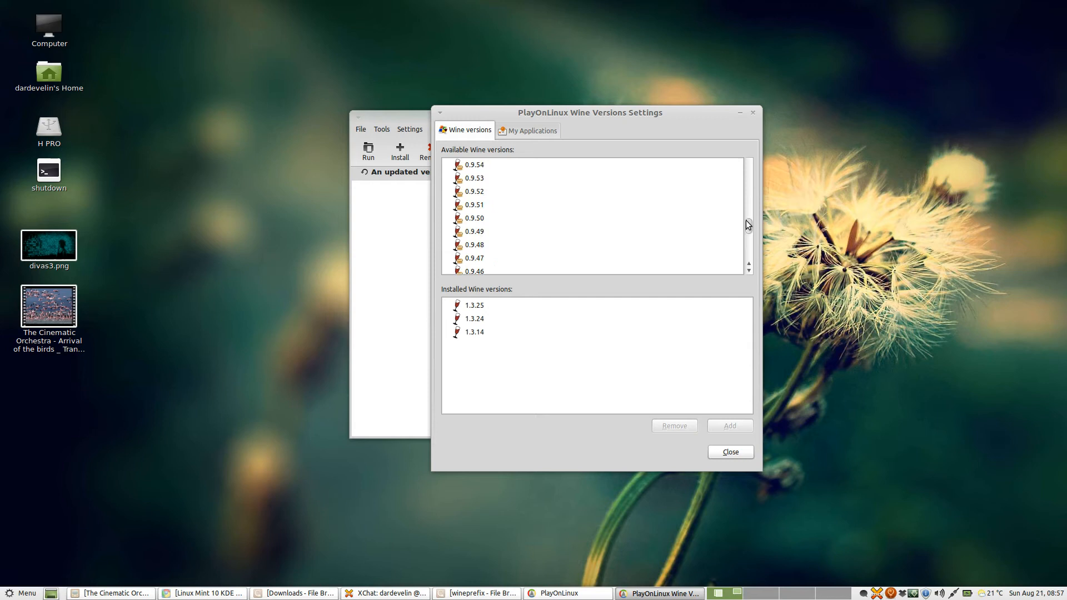
{"action": "scroll", "scroll_direction": "down", "scroll_amount": 3}
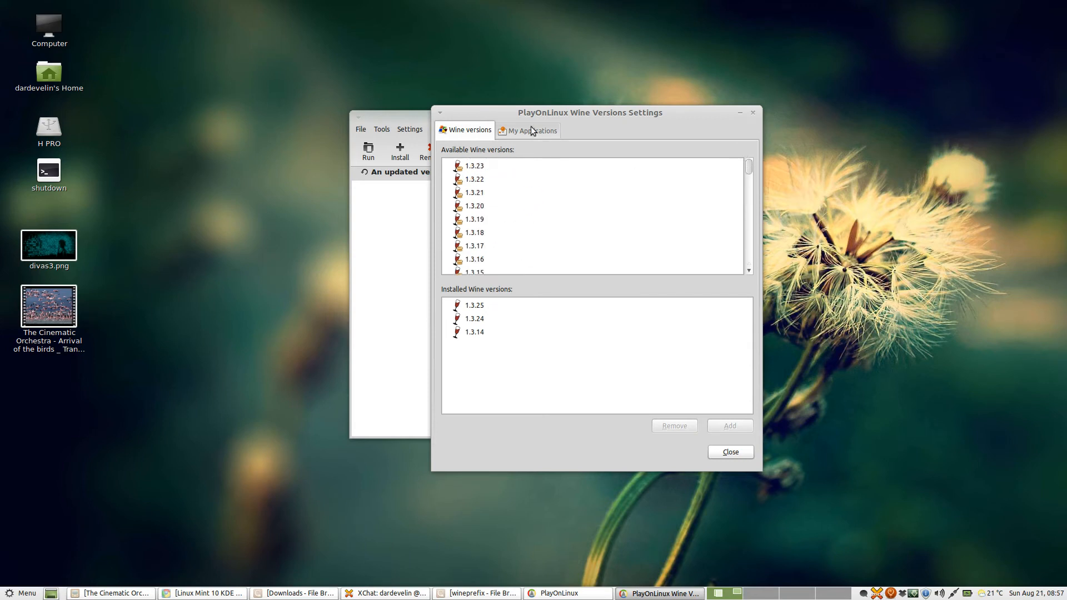
{"action": "left_click", "coordinate": [473, 319]}
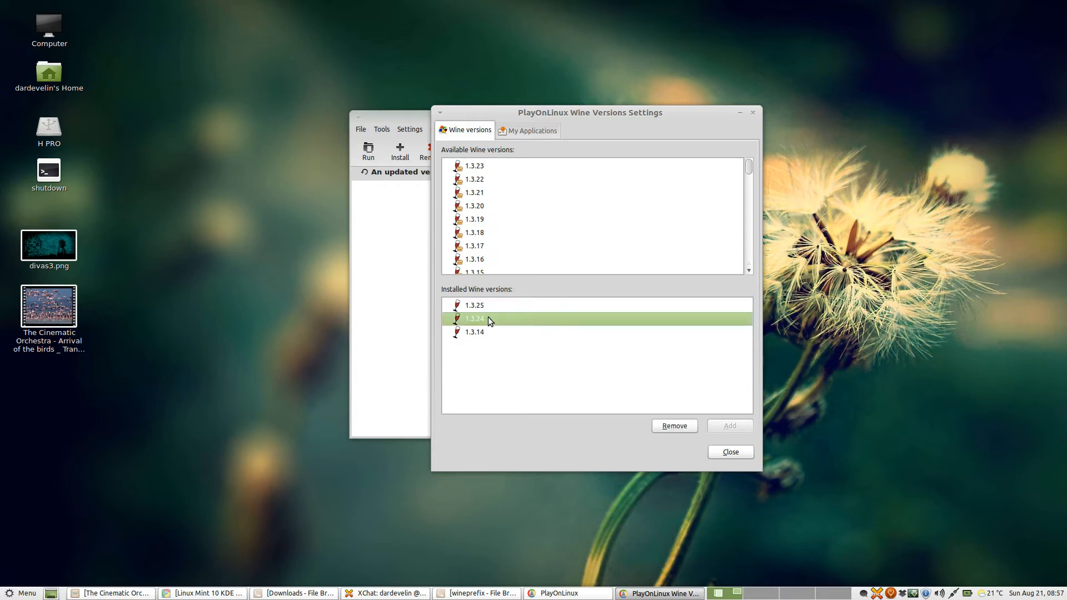
{"action": "left_click", "coordinate": [474, 333]}
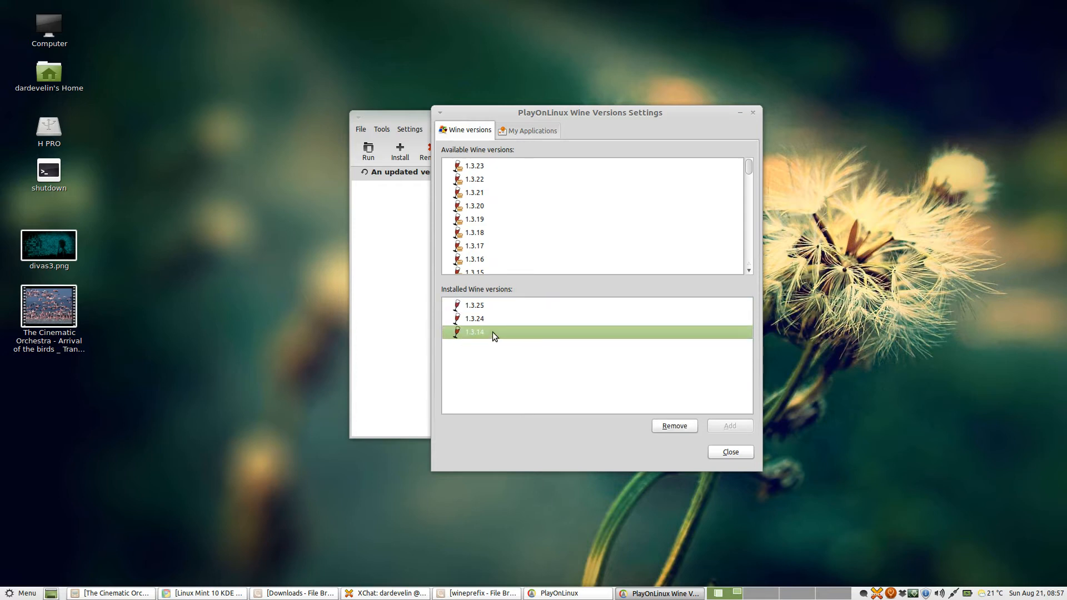
{"action": "left_click", "coordinate": [473, 305]}
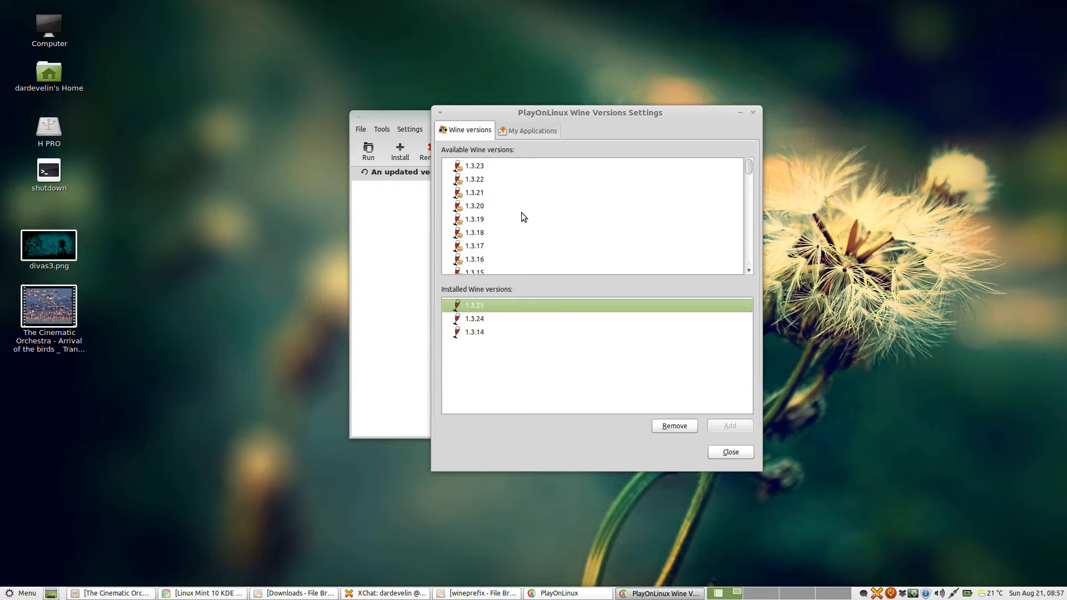
Step: Start adding Wine 1.3.16, then cancel its download
{"action": "left_click", "coordinate": [474, 193]}
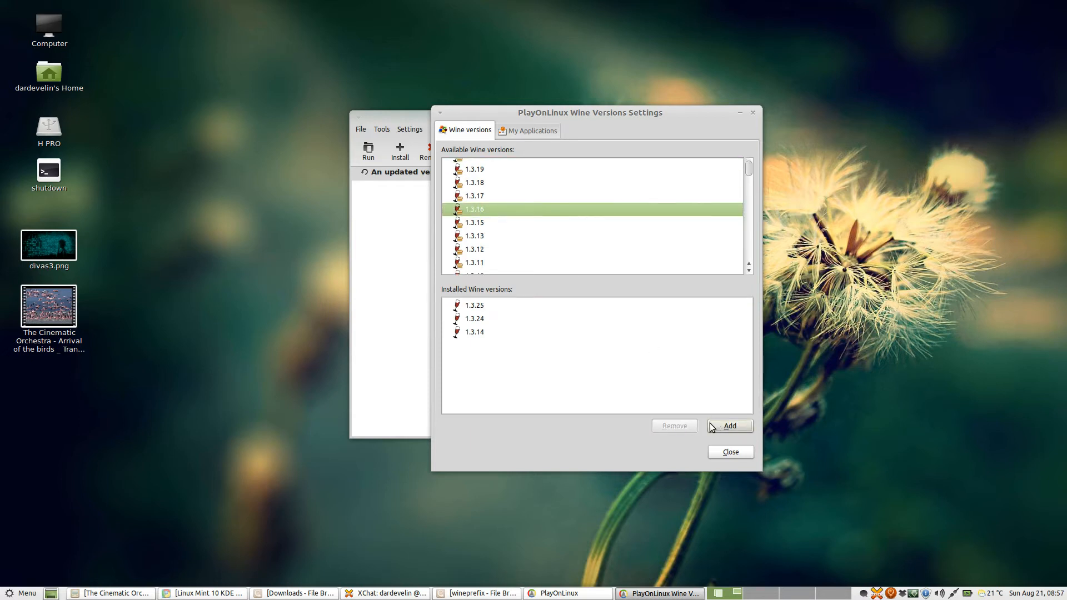
{"action": "left_click", "coordinate": [729, 425]}
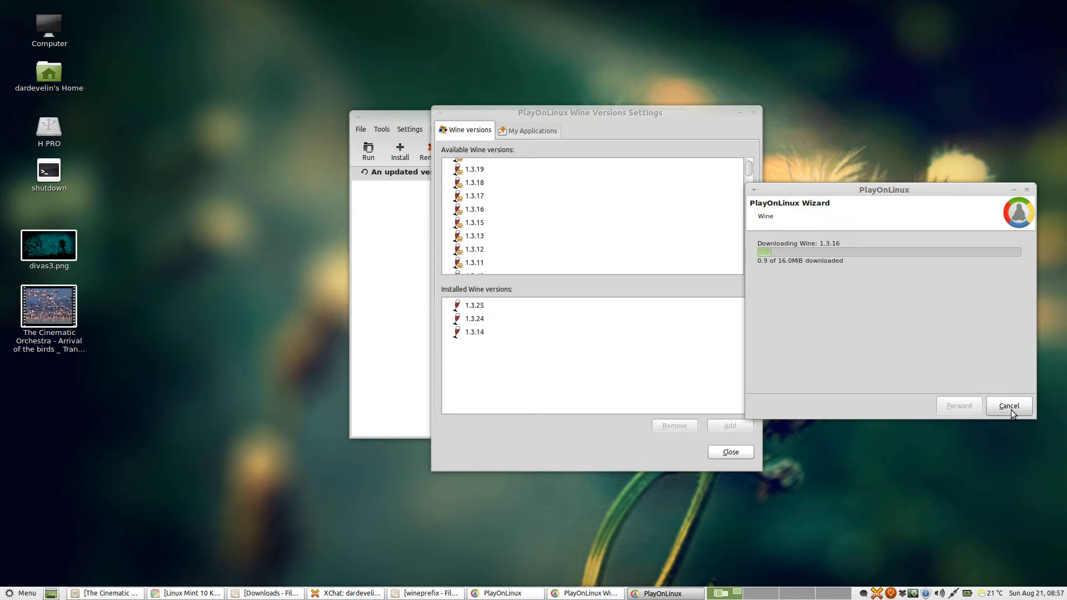
{"action": "left_click", "coordinate": [1008, 406]}
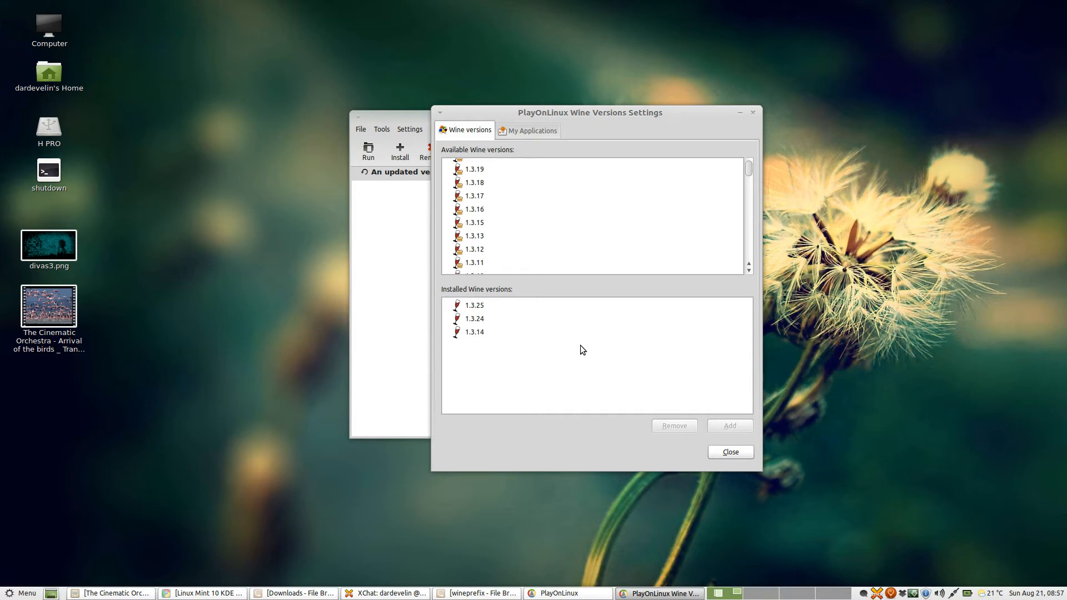
{"action": "left_click", "coordinate": [474, 209]}
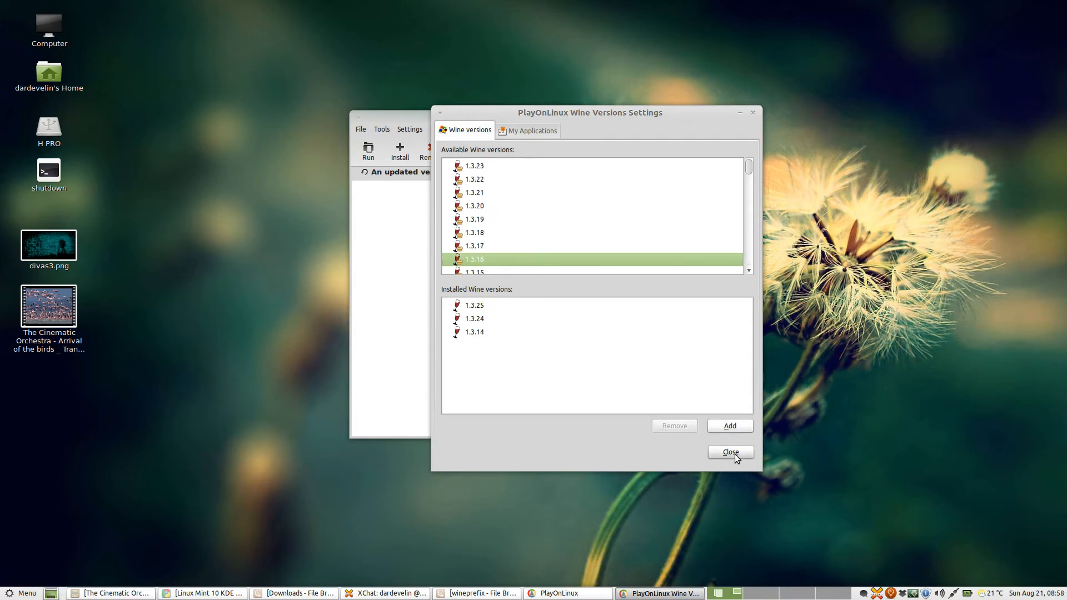
Step: Close the Wine manager and browse the Development category in the install catalogue
{"action": "left_click", "coordinate": [729, 452]}
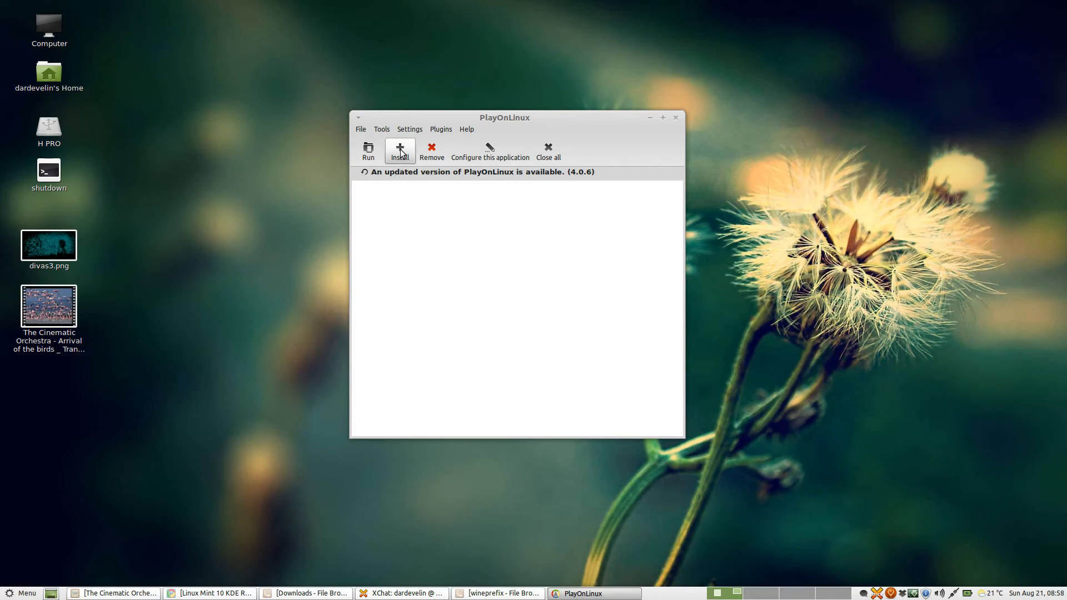
{"action": "left_click", "coordinate": [400, 150]}
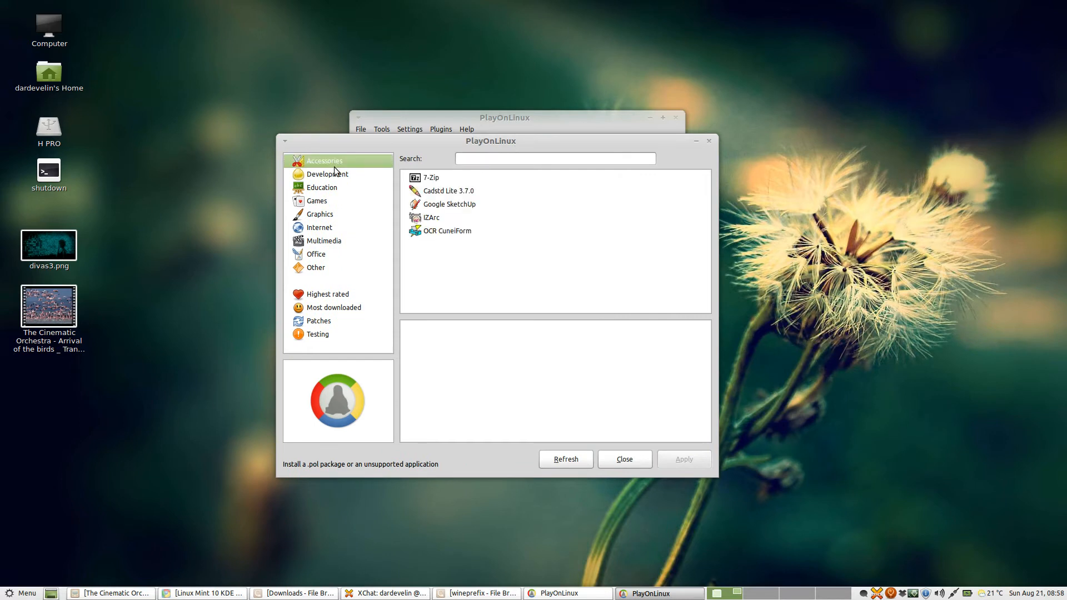
{"action": "left_click", "coordinate": [327, 174]}
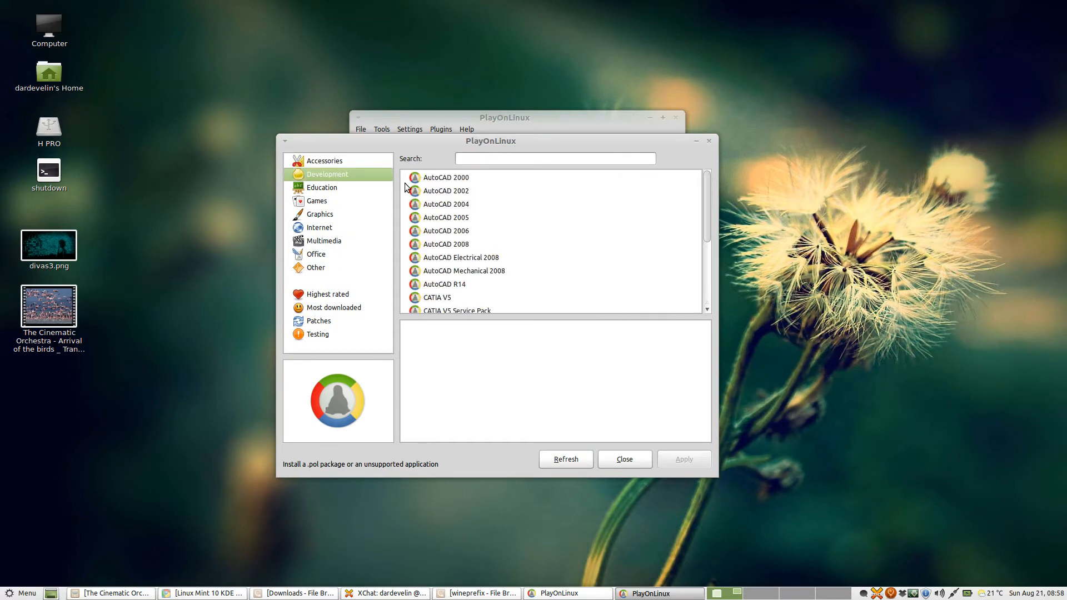
{"action": "scroll", "scroll_direction": "down", "scroll_amount": 3}
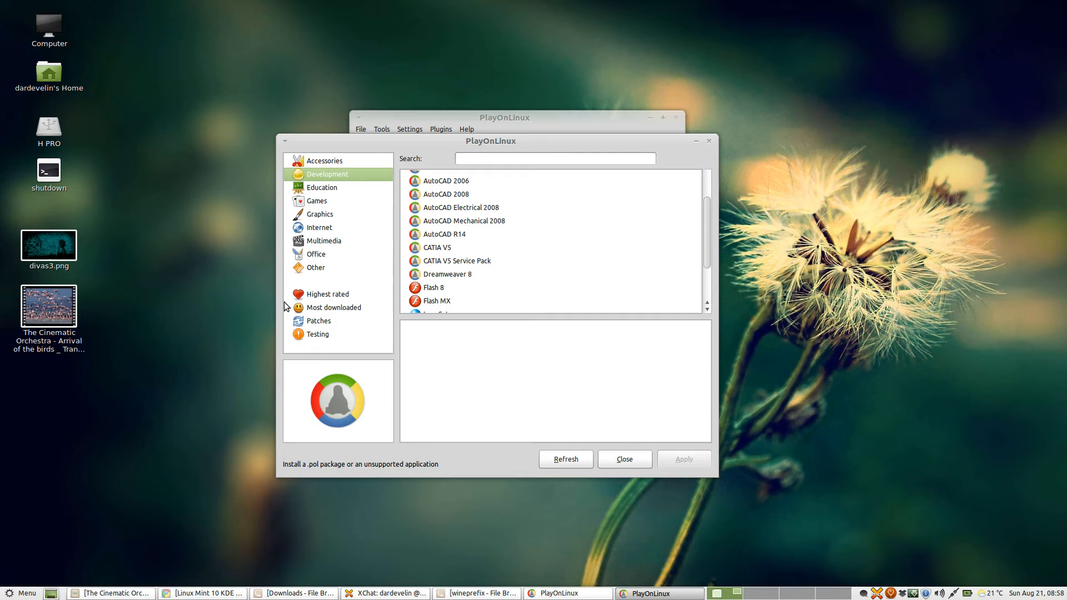
{"action": "mouse_move", "coordinate": [360, 464]}
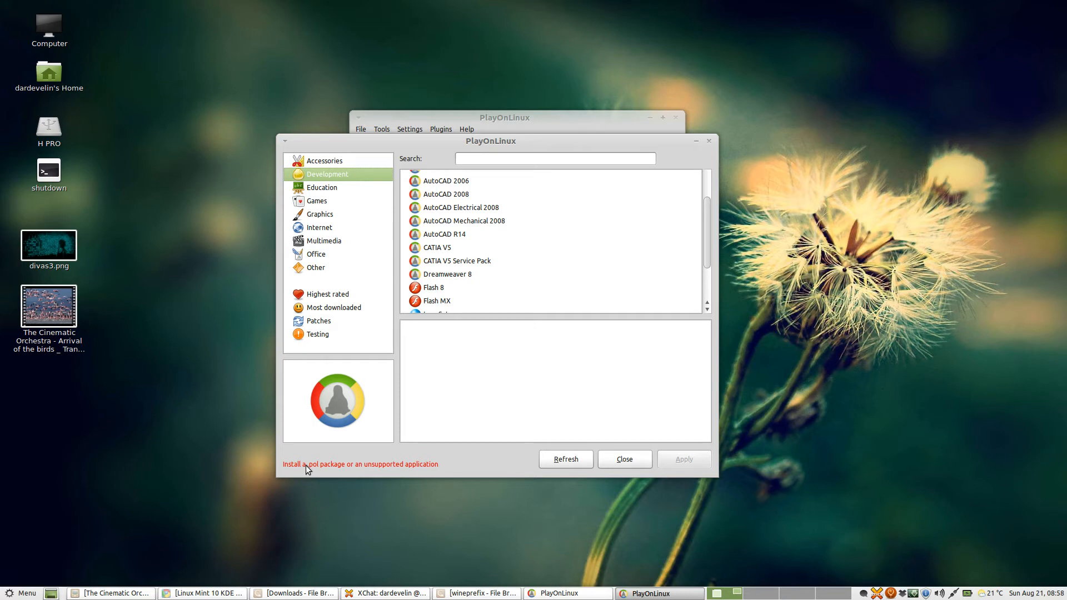
Step: Start the install wizard using Manual installation rather than a .pol package
{"action": "left_click", "coordinate": [360, 465]}
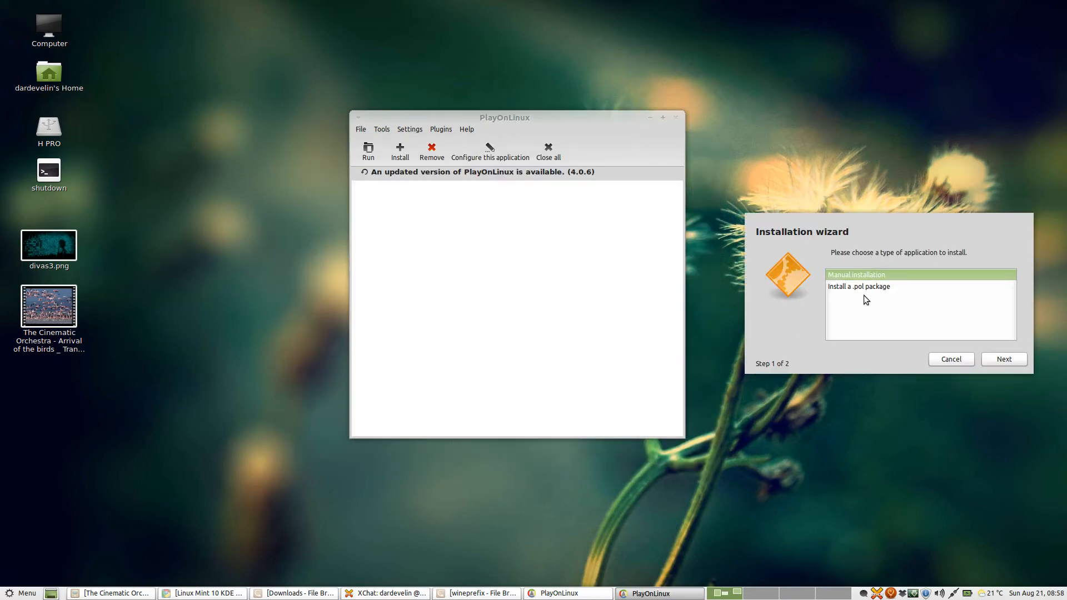
{"action": "left_click", "coordinate": [857, 285]}
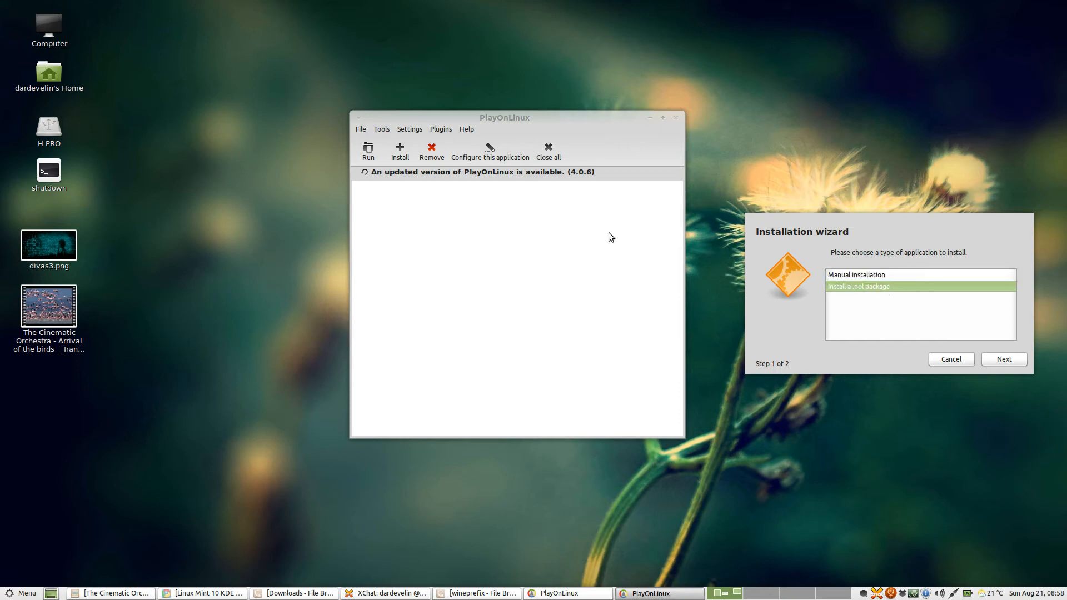
{"action": "left_click", "coordinate": [857, 274]}
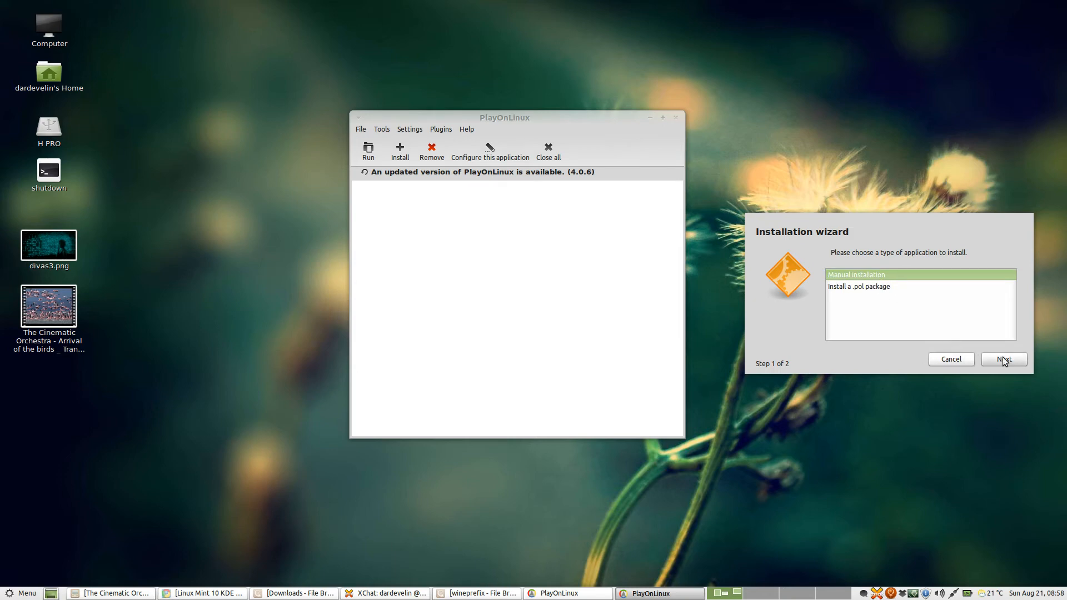
{"action": "left_click", "coordinate": [1003, 359]}
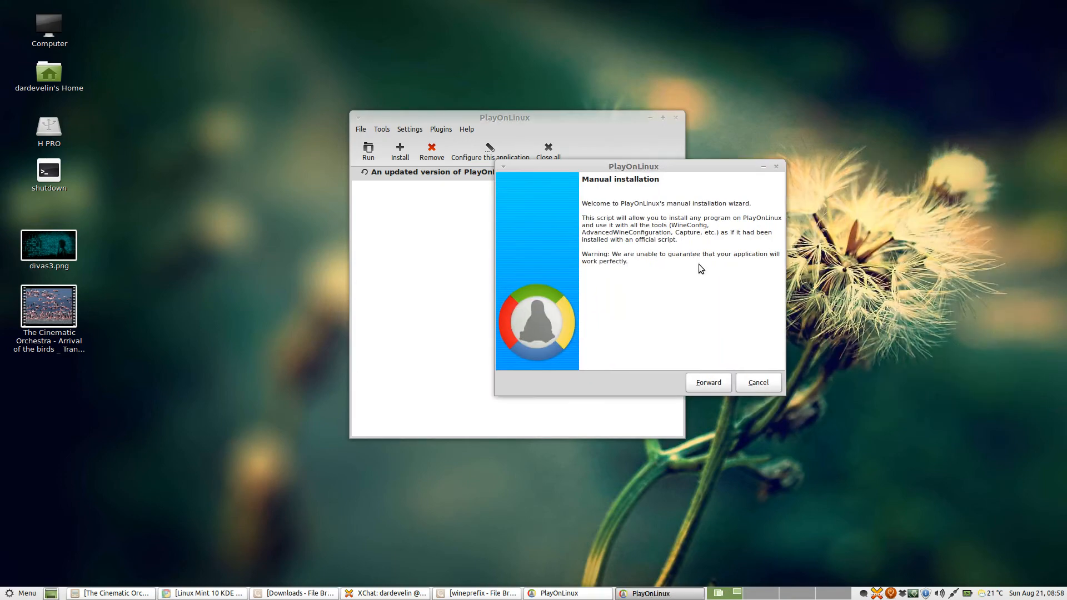
Step: Create a new prefix named 'demo' and set the pre-install options
{"action": "left_click", "coordinate": [707, 382]}
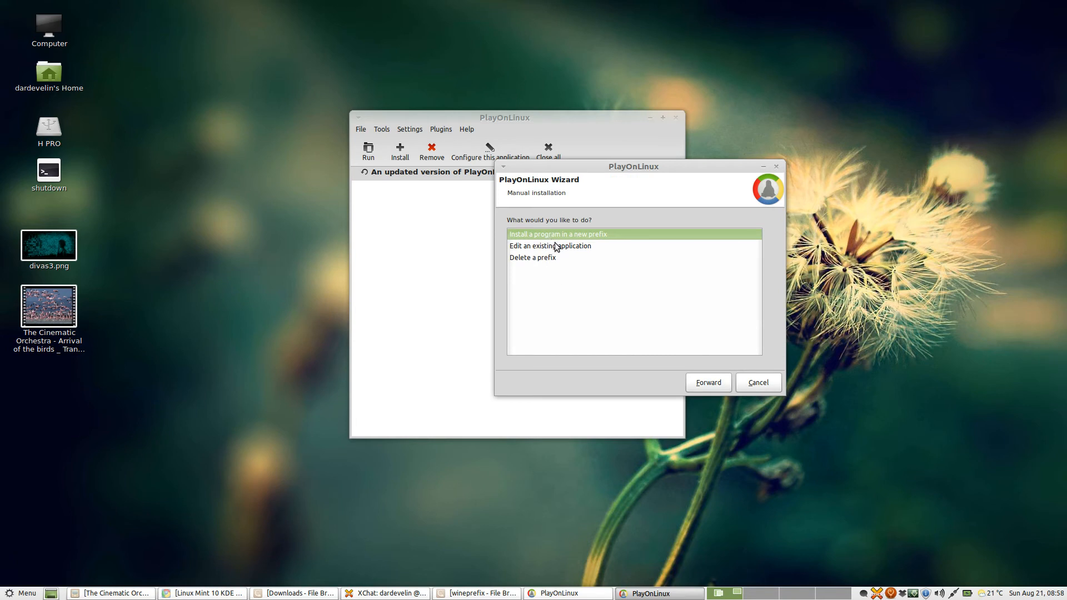
{"action": "left_click", "coordinate": [707, 382]}
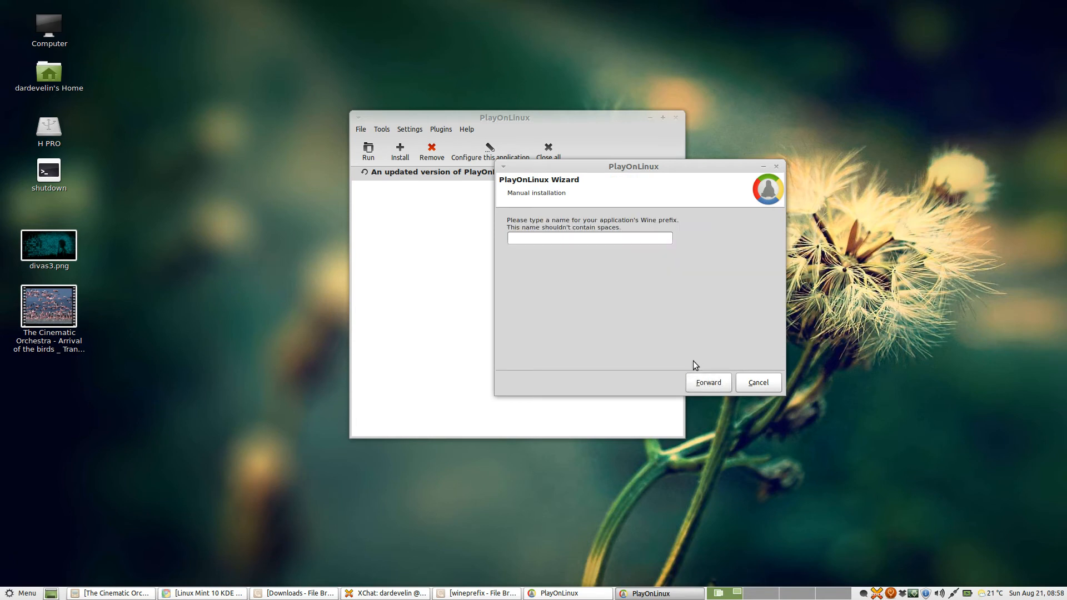
{"action": "left_click", "coordinate": [589, 238]}
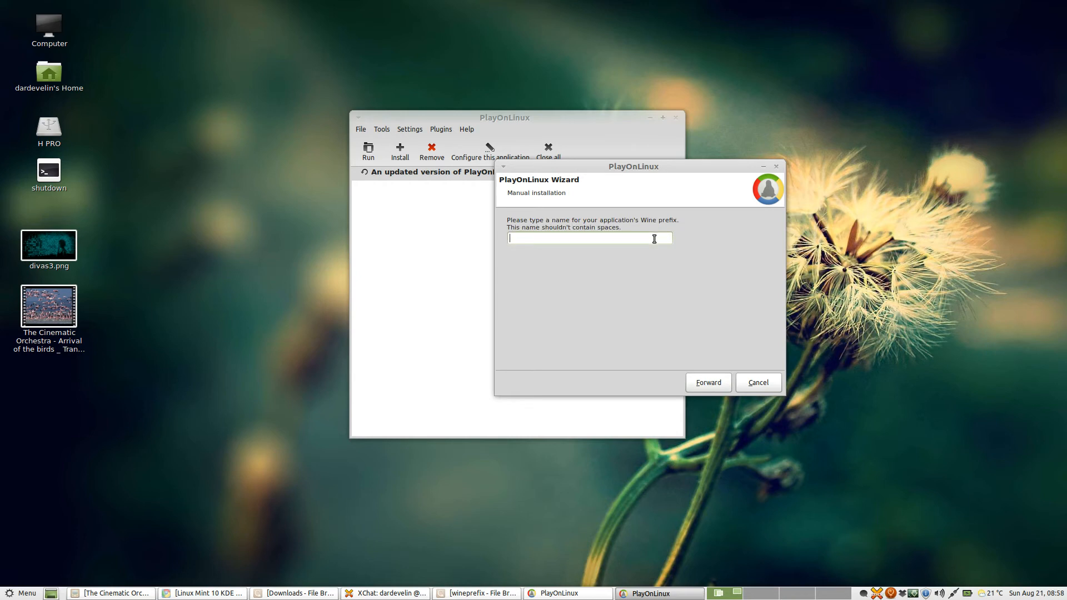
{"action": "type", "text": "demo"}
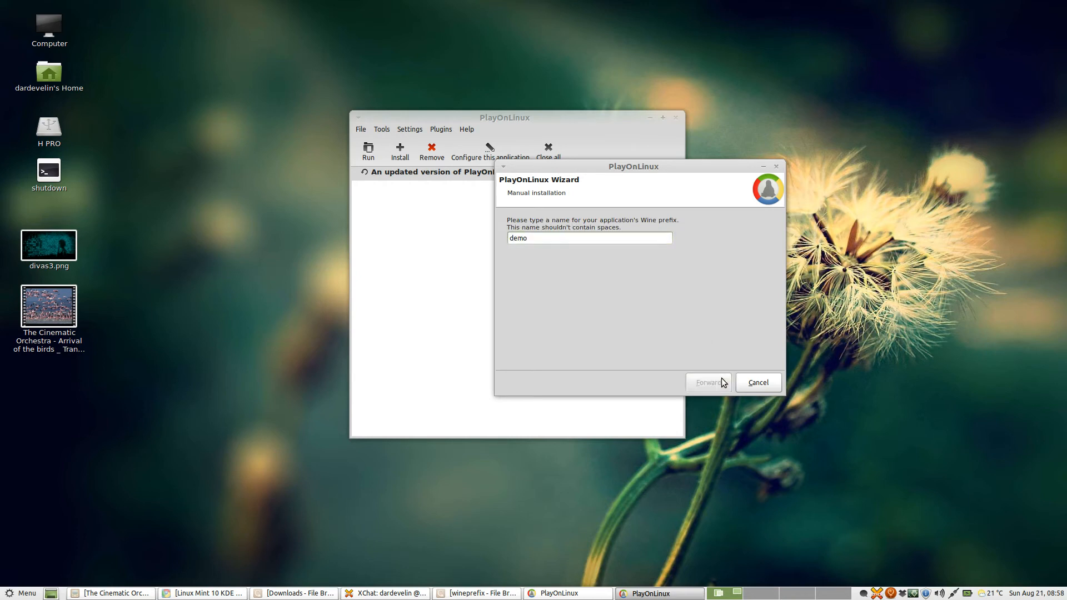
{"action": "left_click", "coordinate": [708, 382]}
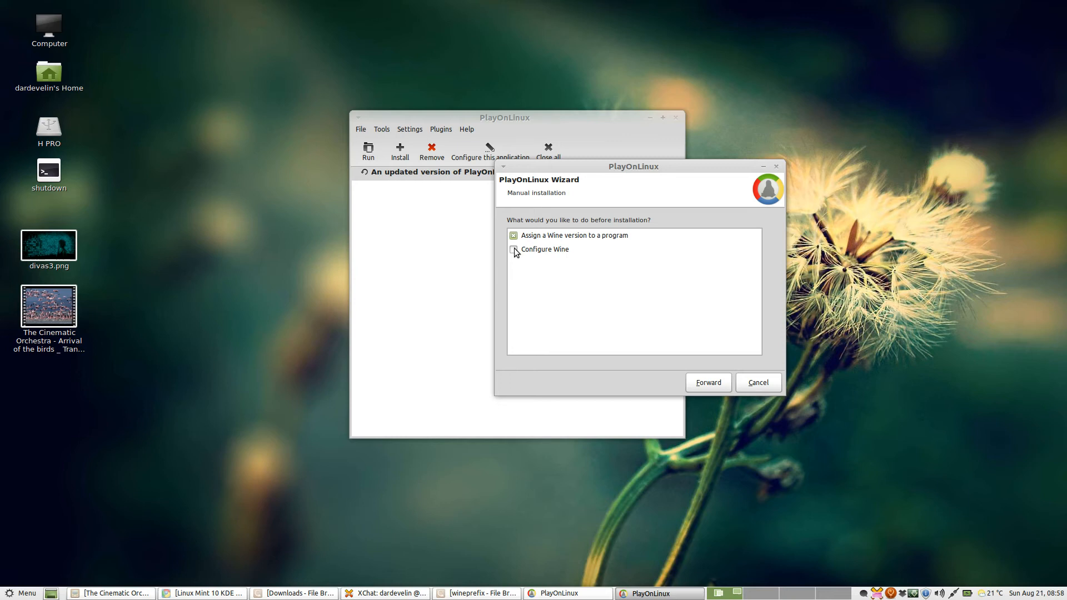
{"action": "left_click", "coordinate": [513, 249]}
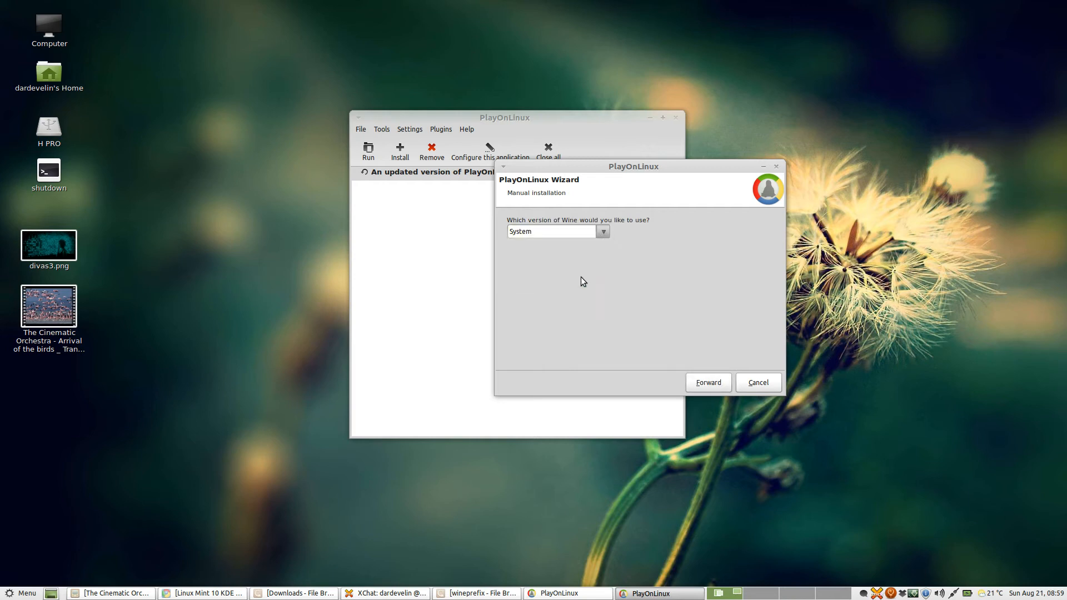
Step: Keep the System Wine version and advance to the install-file page
{"action": "left_click", "coordinate": [707, 382]}
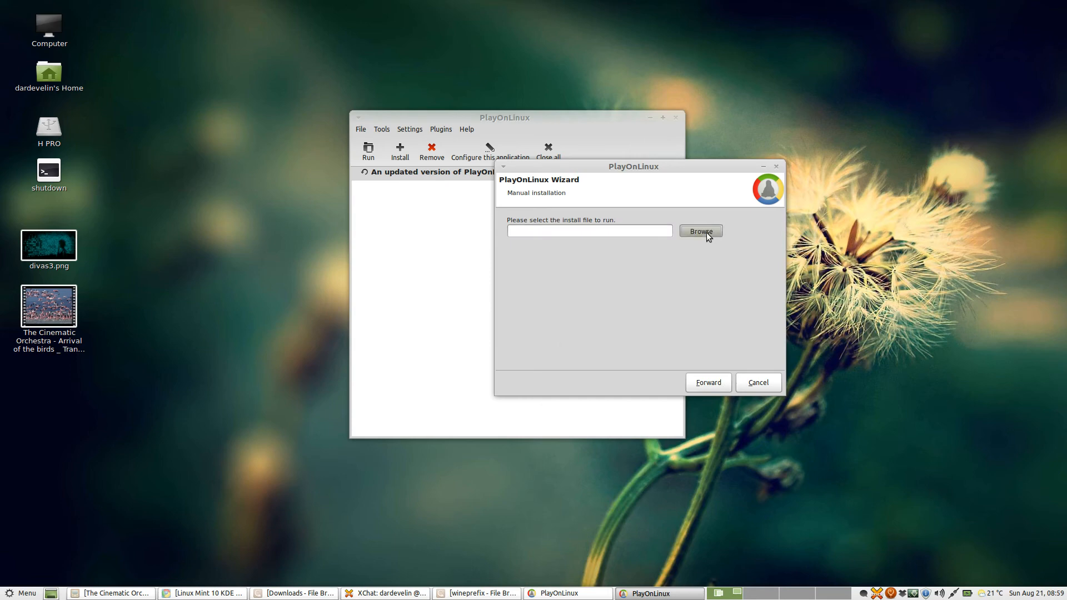
Step: Browse to the FILMES folder on the H PRO drive as the install path
{"action": "left_click", "coordinate": [700, 231]}
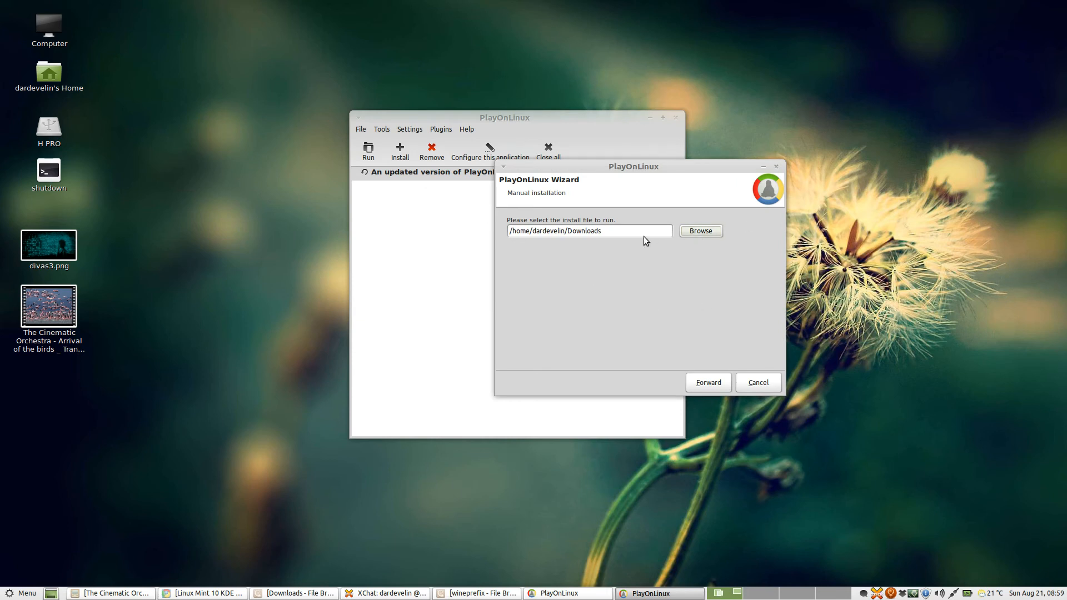
{"action": "left_click", "coordinate": [589, 231]}
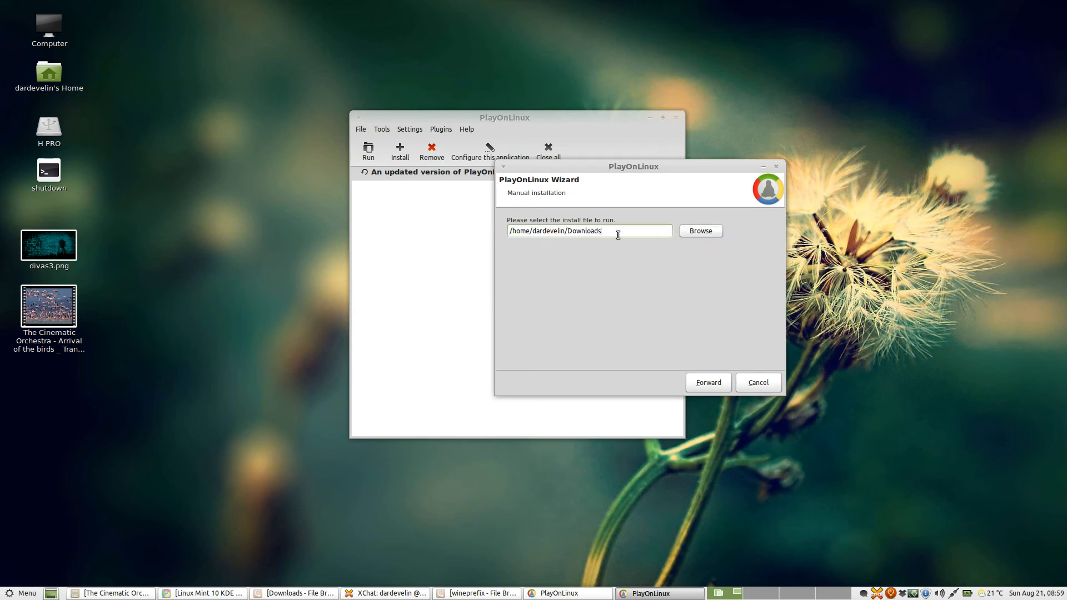
{"action": "key", "text": "BackSpace"}
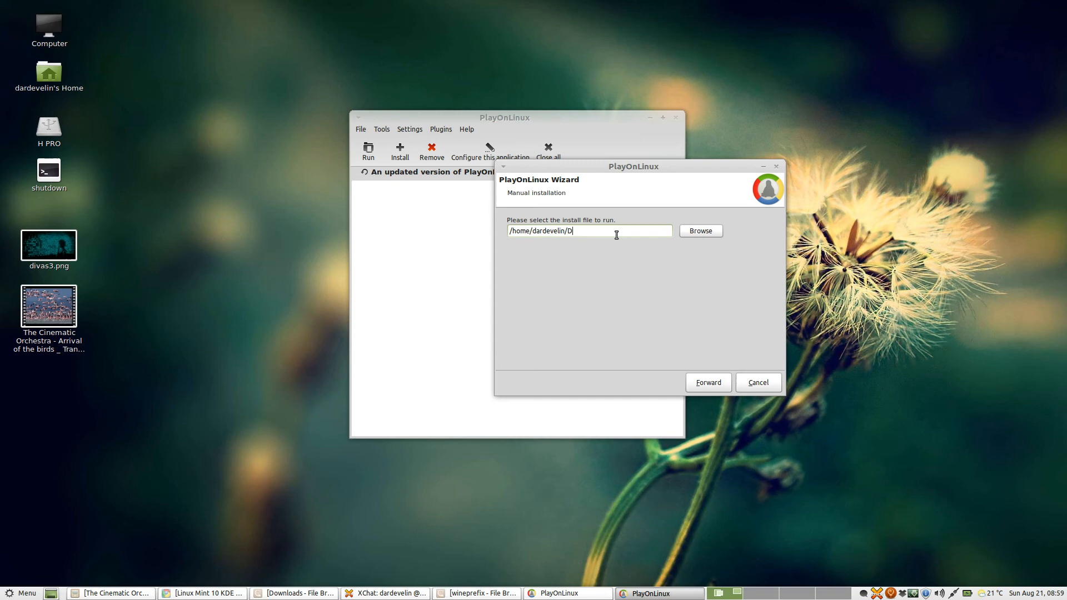
{"action": "left_click", "coordinate": [700, 231]}
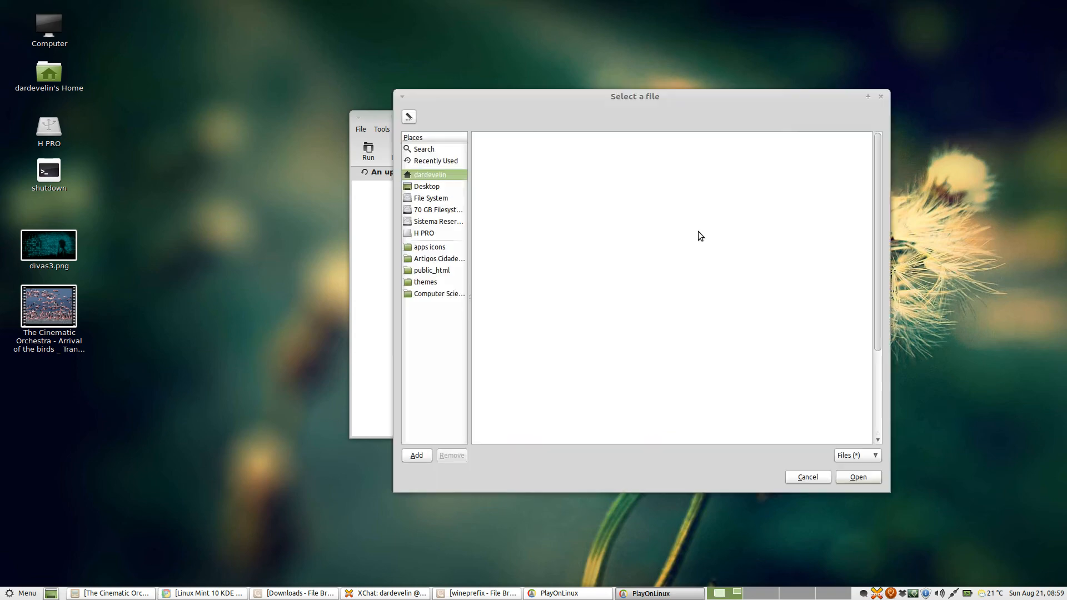
{"action": "left_click", "coordinate": [430, 174]}
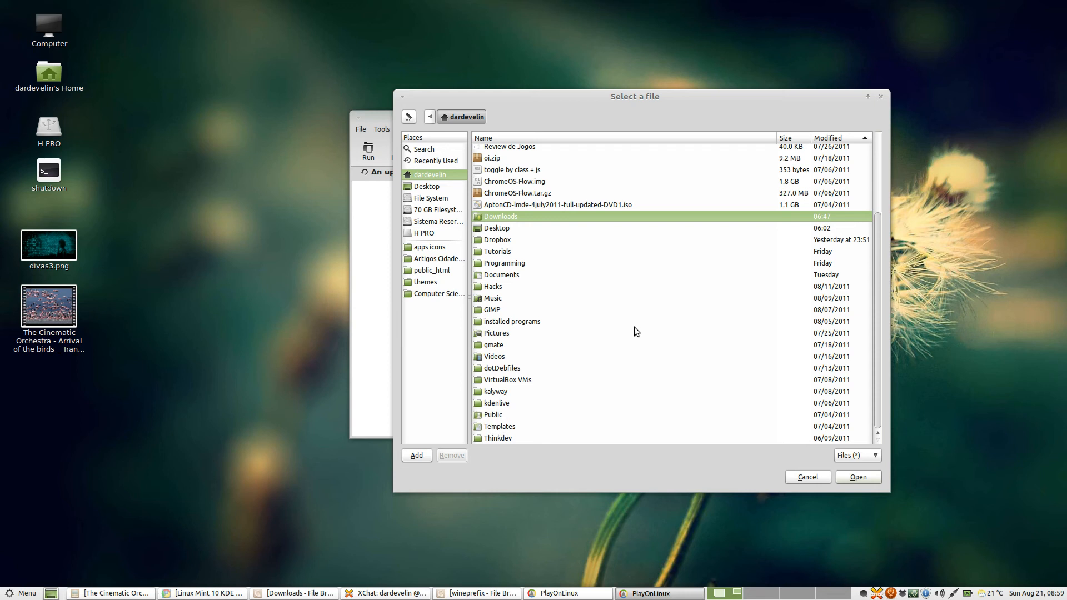
{"action": "mouse_move", "coordinate": [799, 366]}
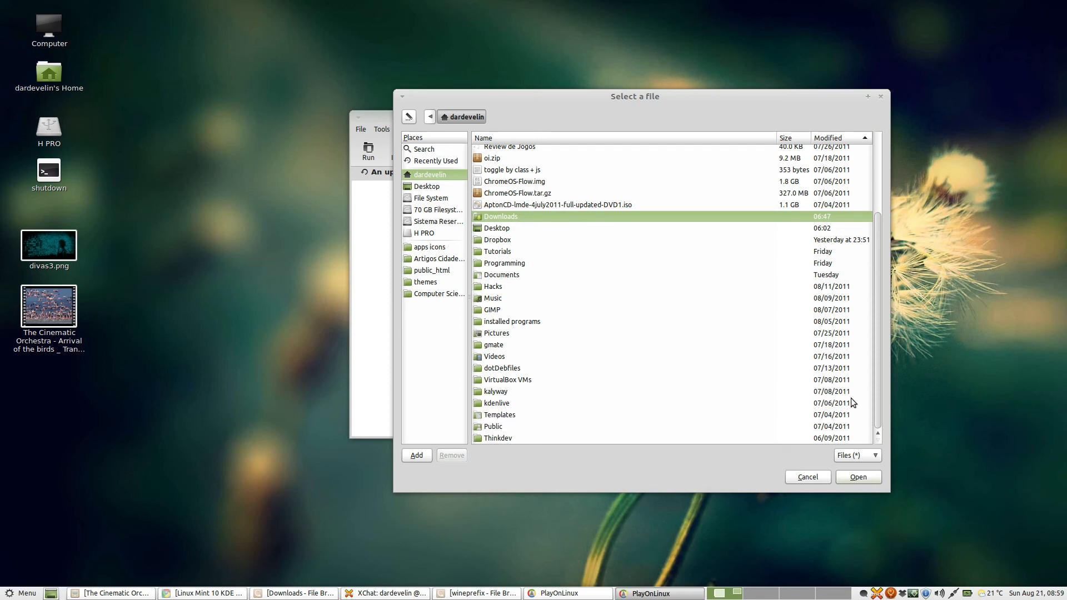
{"action": "mouse_move", "coordinate": [757, 445]}
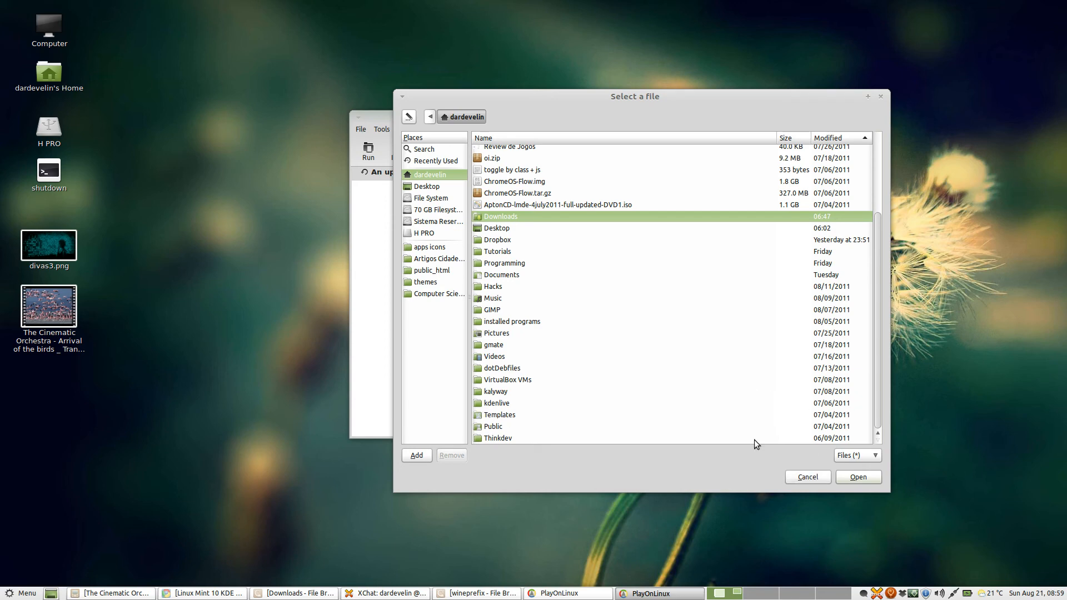
{"action": "left_click", "coordinate": [424, 233]}
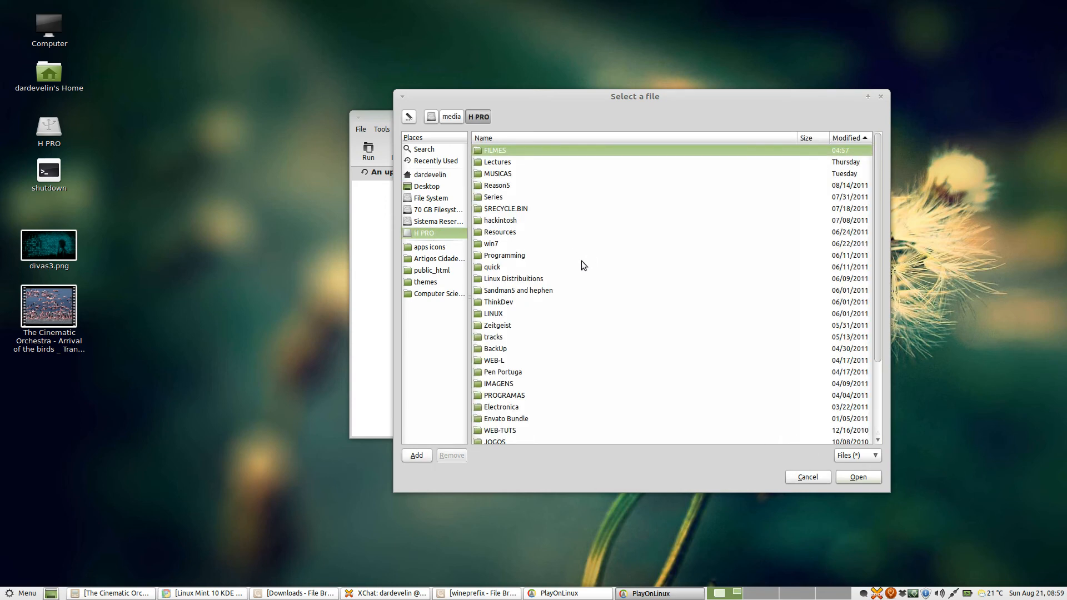
{"action": "scroll", "scroll_direction": "down", "scroll_amount": 3}
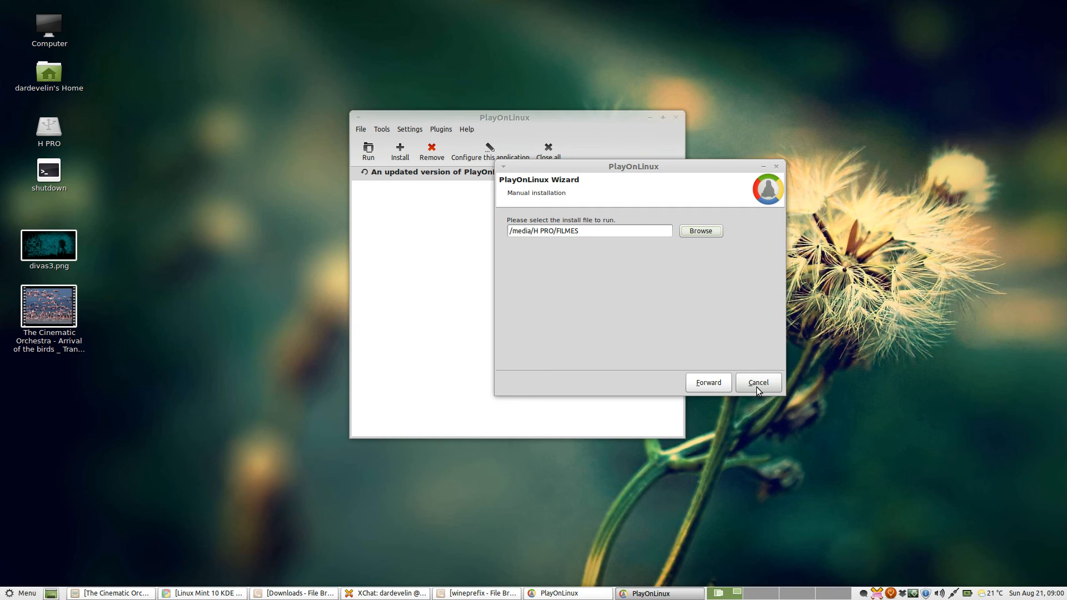
Step: Cancel the manual installation wizard
{"action": "left_click", "coordinate": [758, 382]}
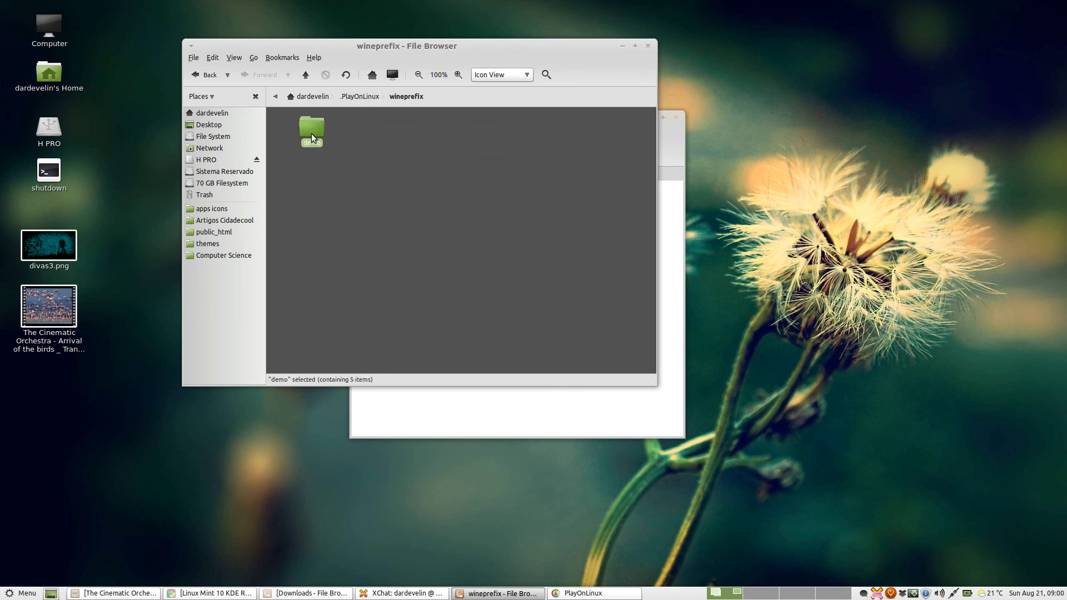
Step: Browse into demo and drive_c, then return to .PlayOnLinux via the path bar
{"action": "left_click", "coordinate": [342, 188]}
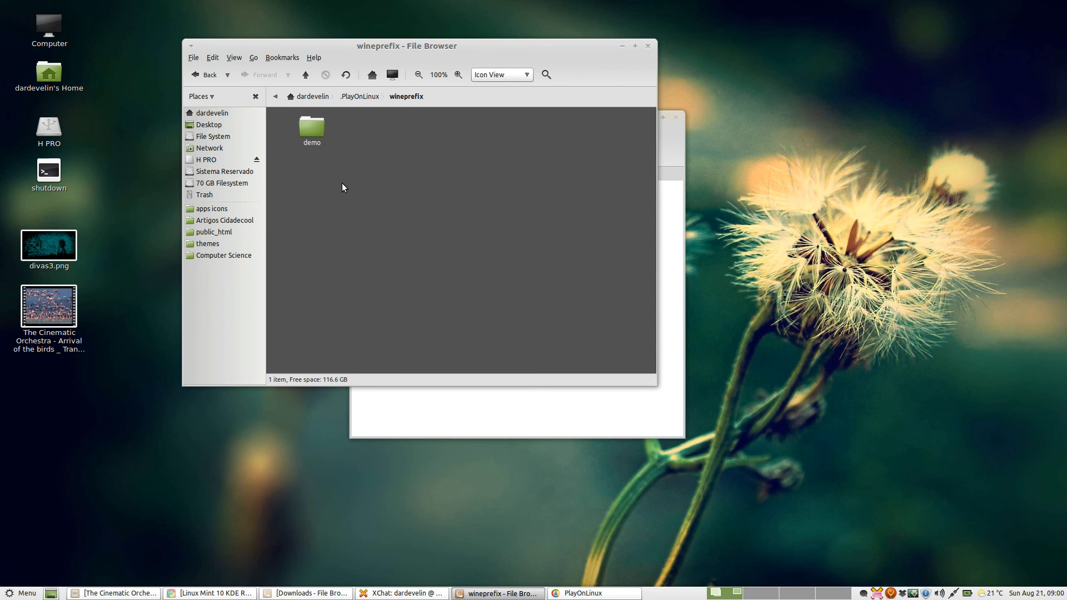
{"action": "mouse_move", "coordinate": [300, 161]}
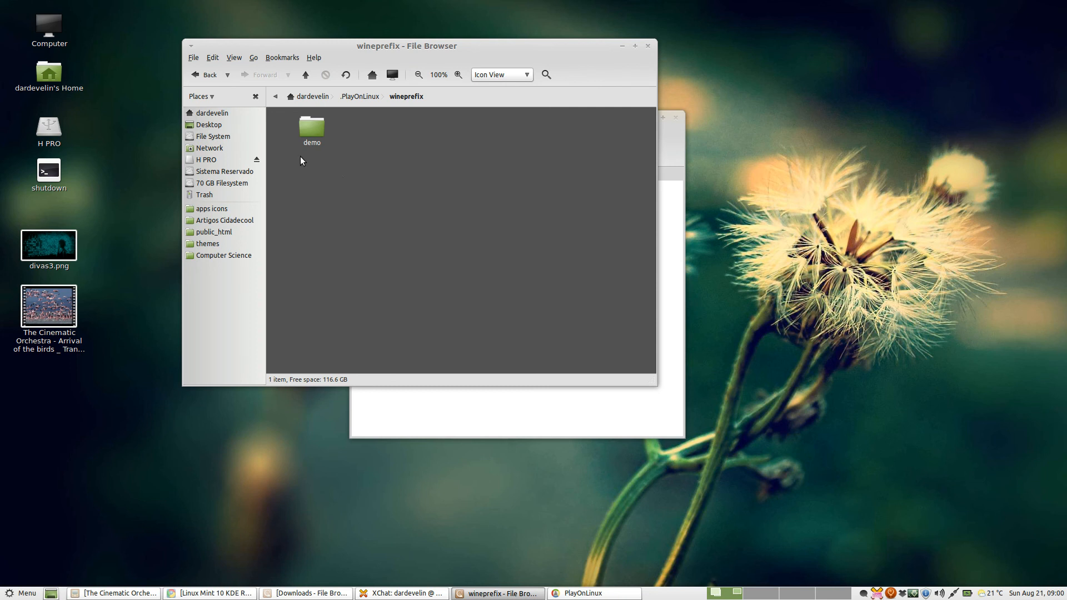
{"action": "double_click", "coordinate": [311, 128]}
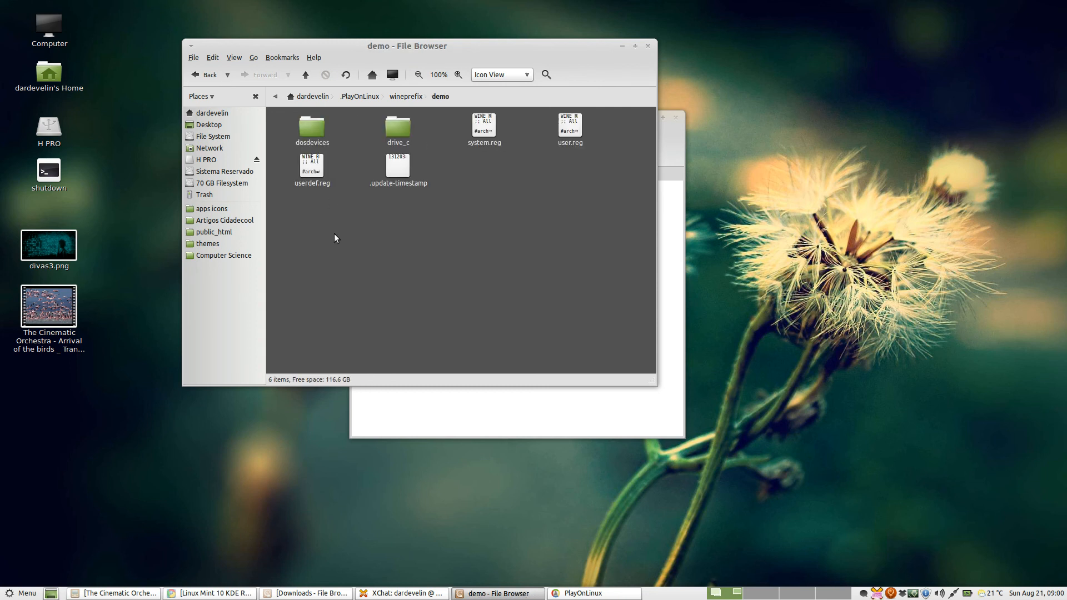
{"action": "mouse_move", "coordinate": [447, 245]}
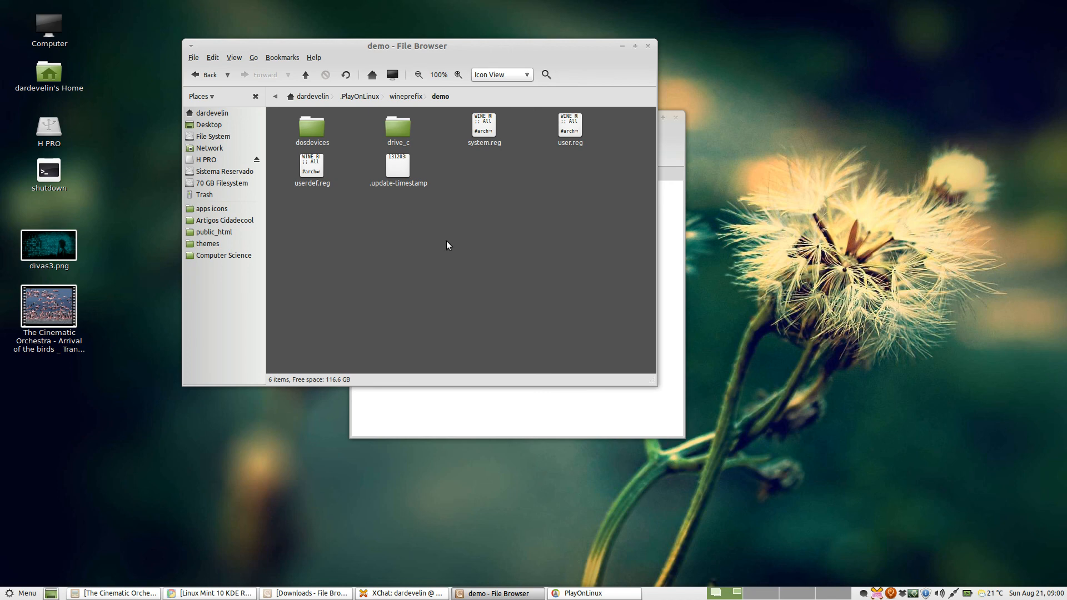
{"action": "double_click", "coordinate": [397, 130]}
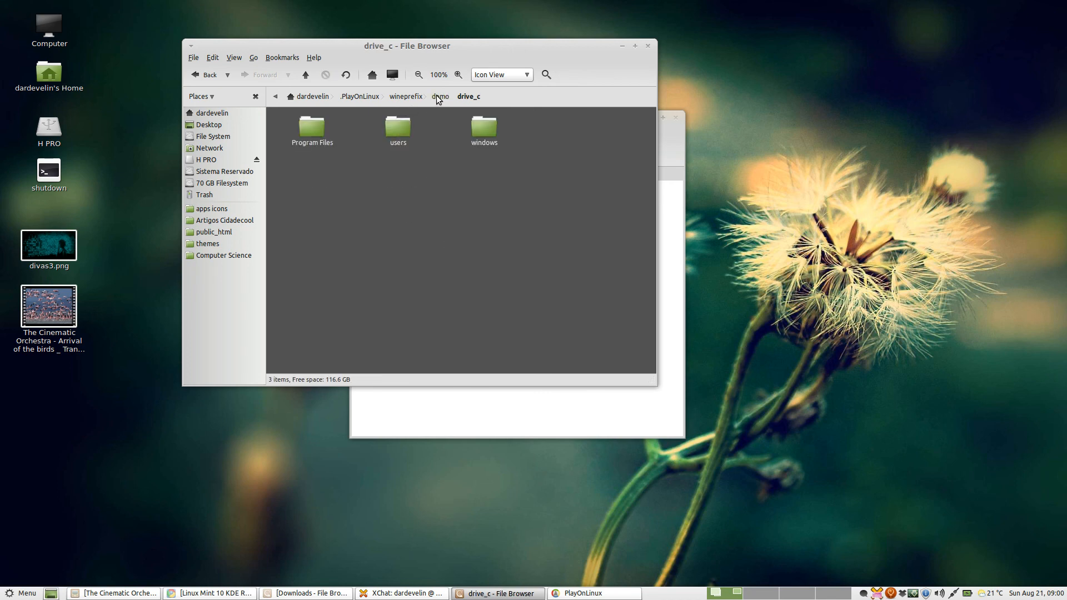
{"action": "left_click", "coordinate": [406, 96]}
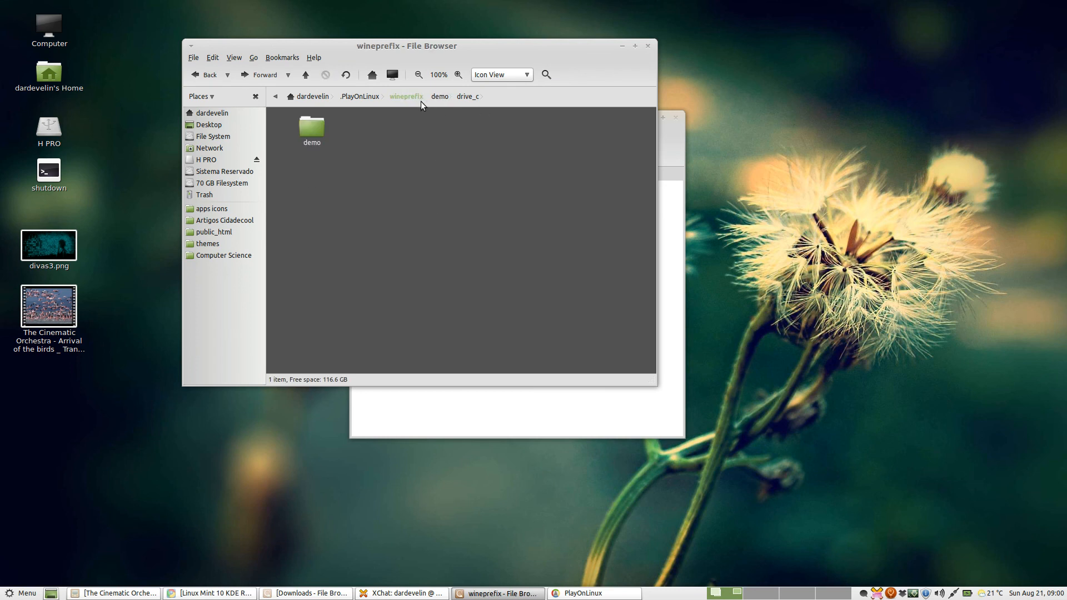
{"action": "left_click", "coordinate": [360, 96]}
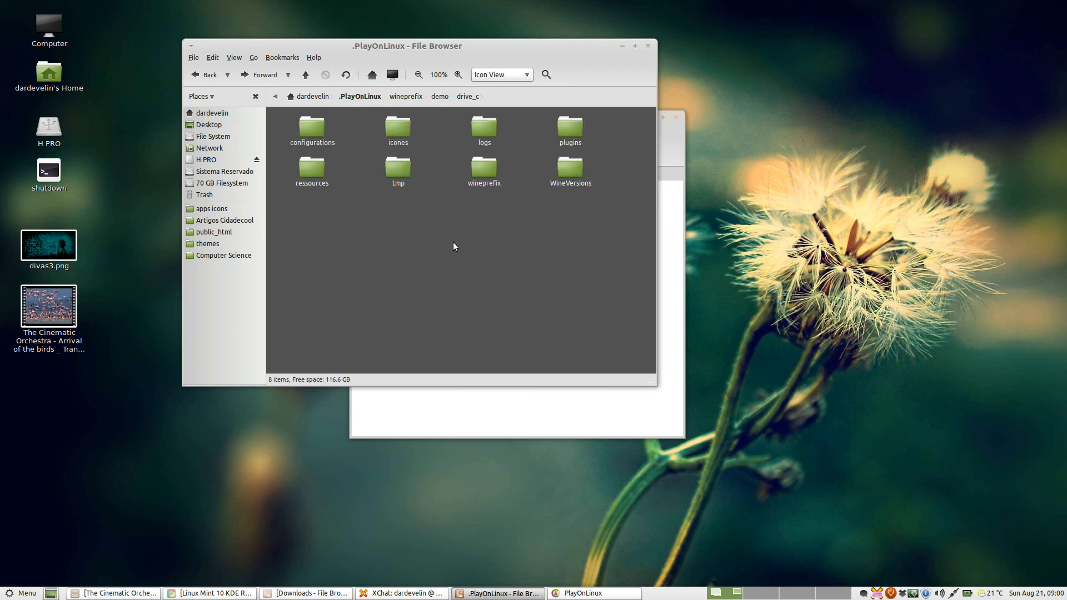